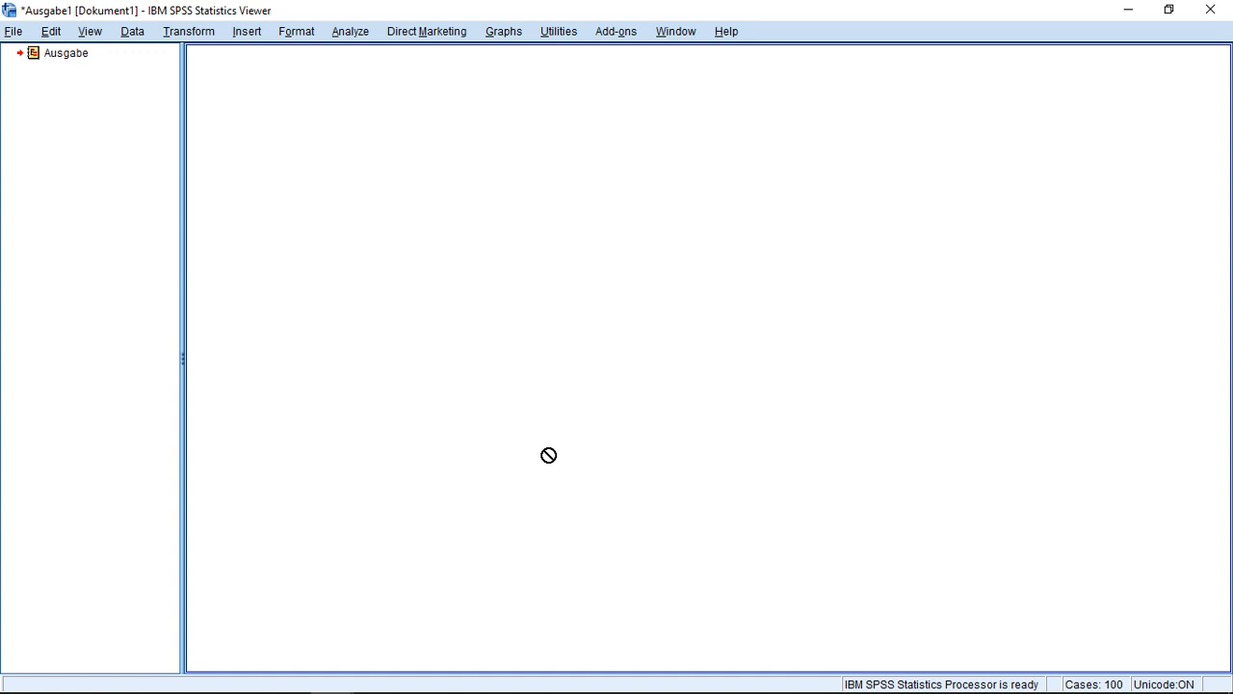
mouse_move(510, 405)
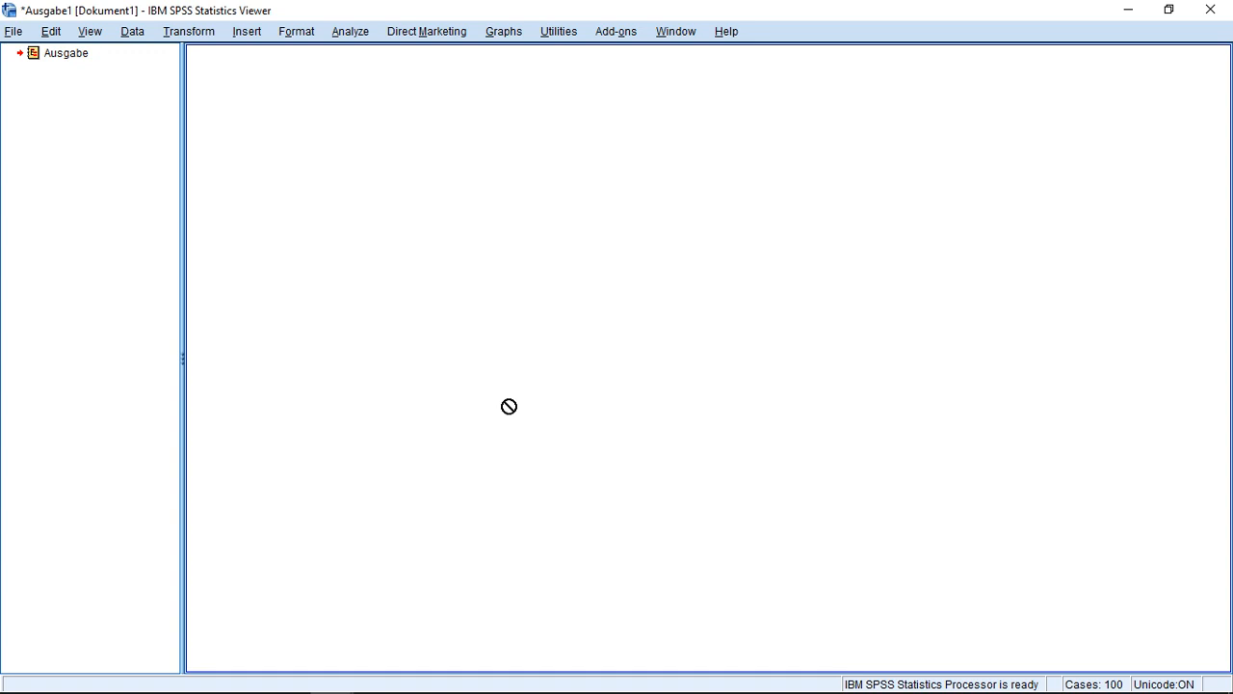
mouse_move(328, 44)
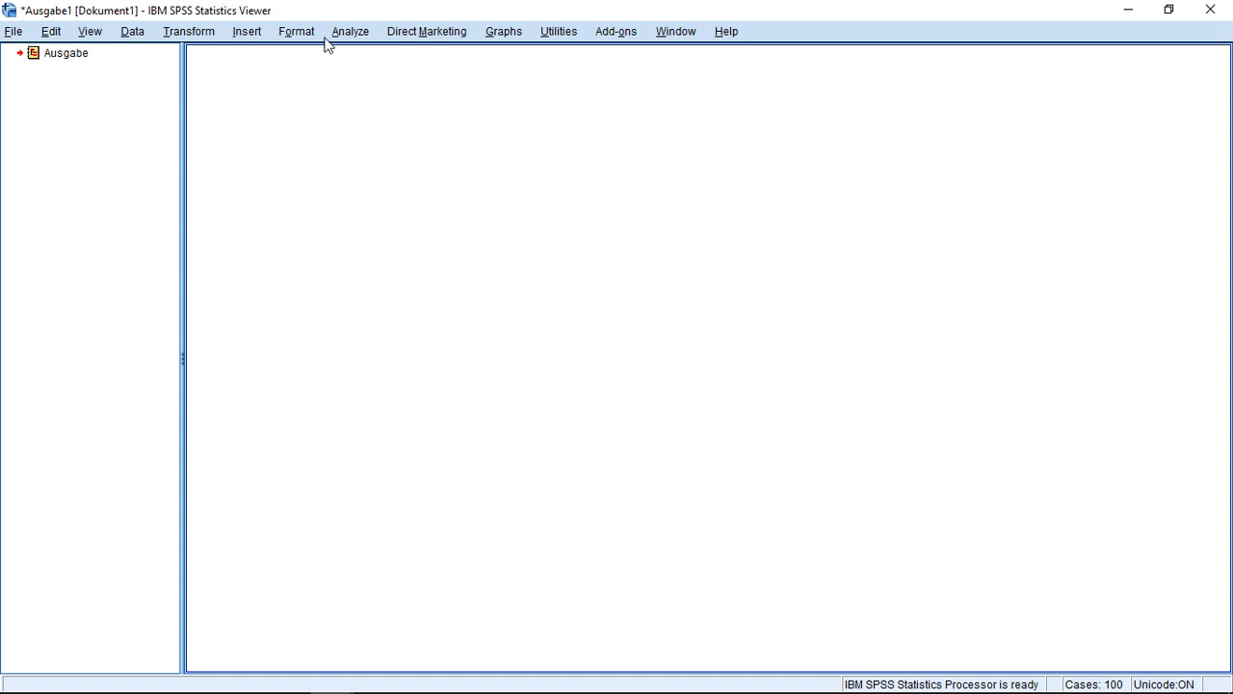
Open the Analyze menu to reach Regression > Robust Regression.
click(350, 31)
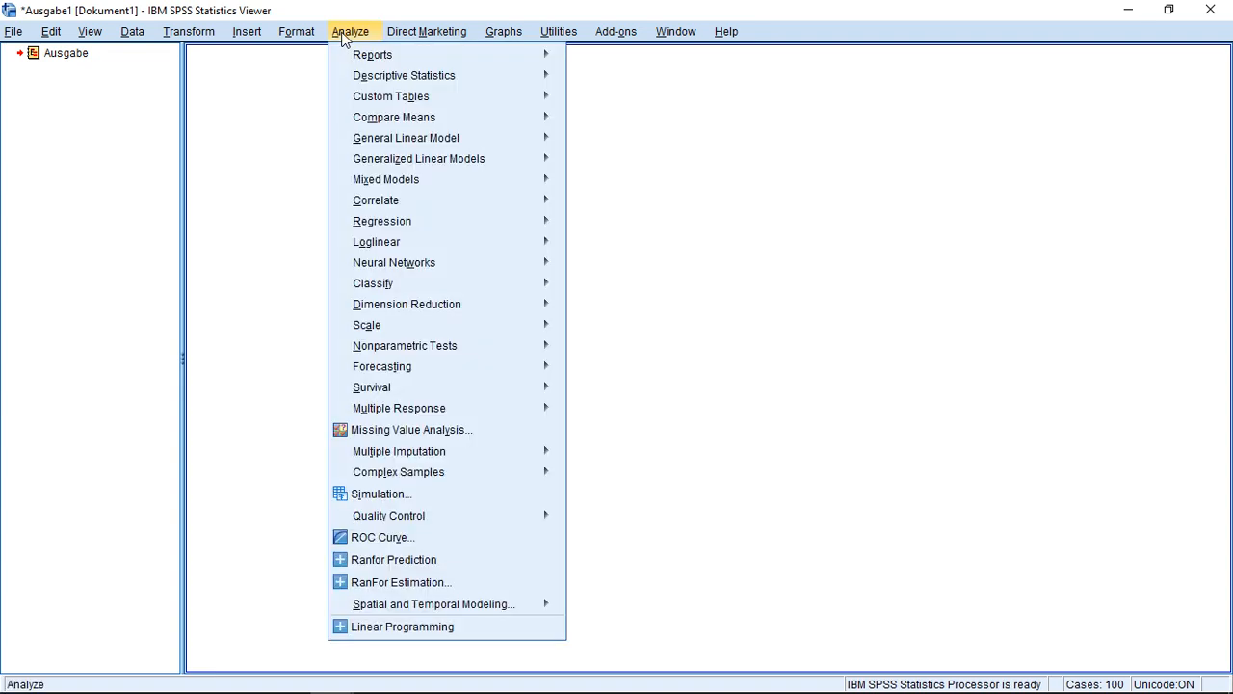
mouse_move(404, 76)
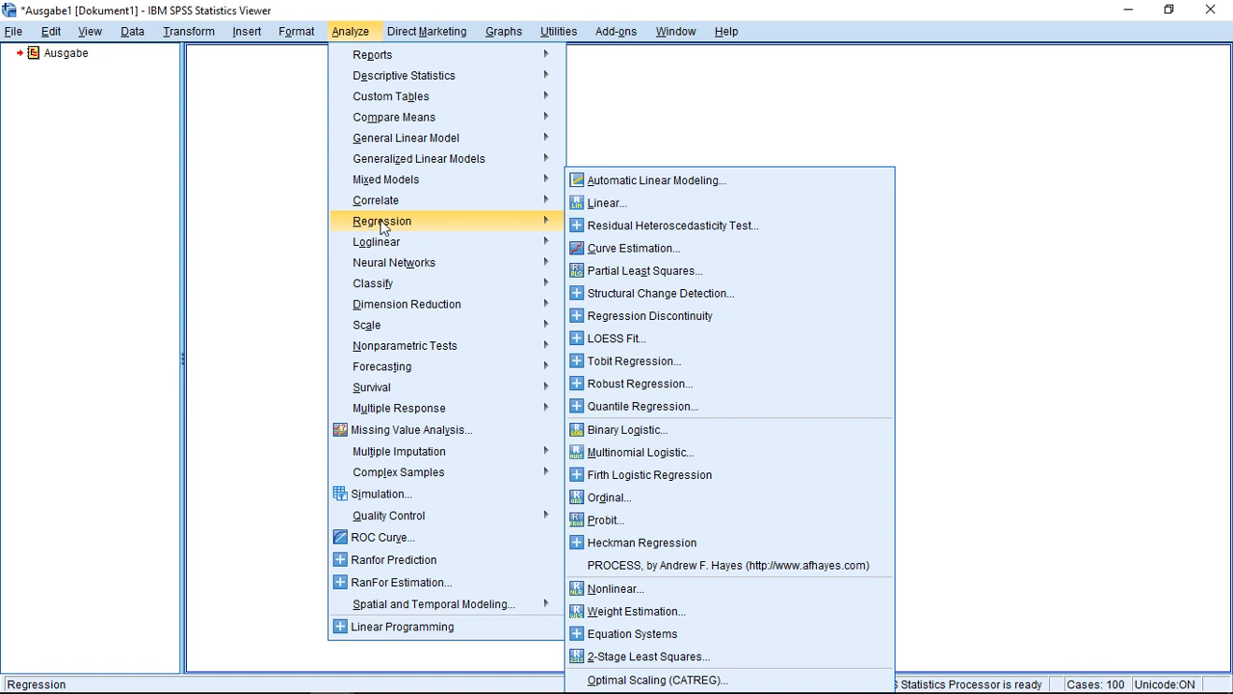
mouse_move(671, 225)
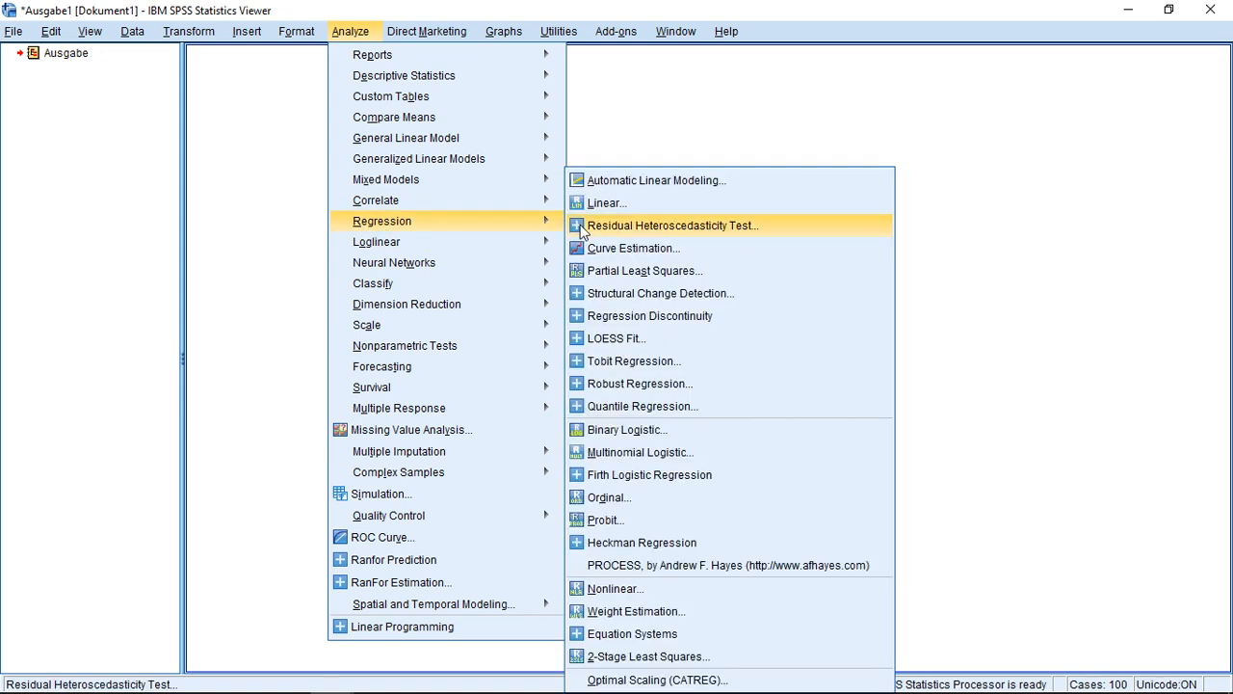
mouse_move(650, 315)
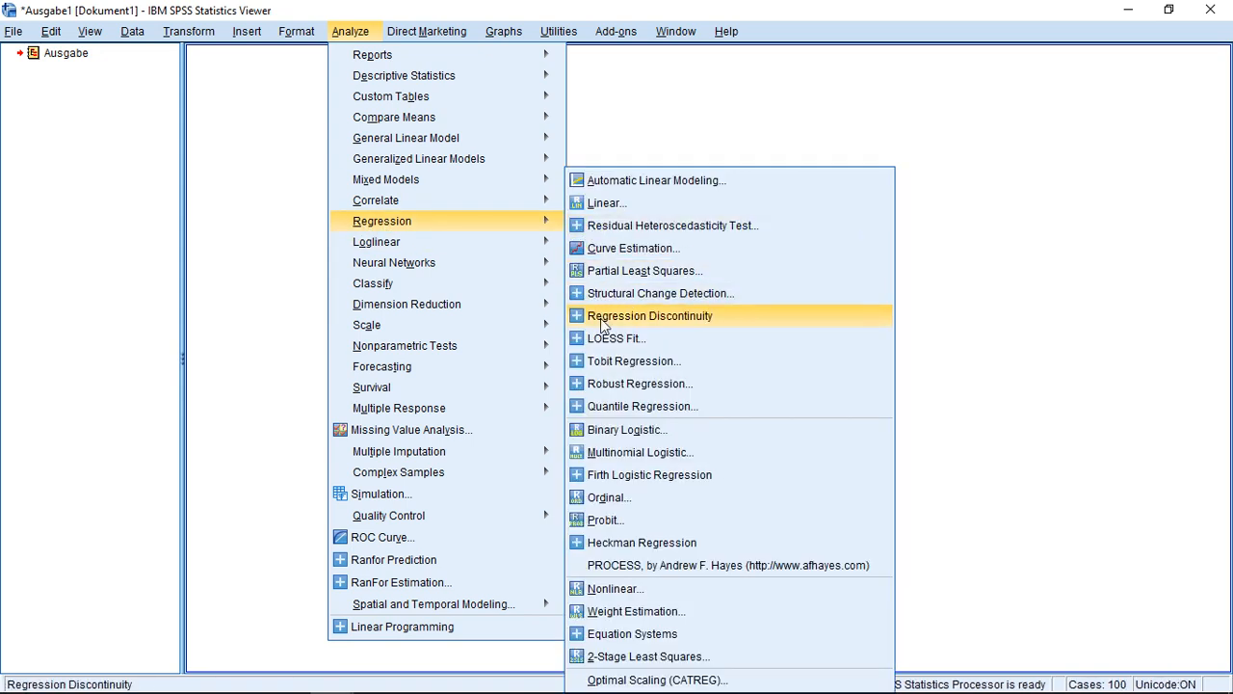
mouse_move(638, 383)
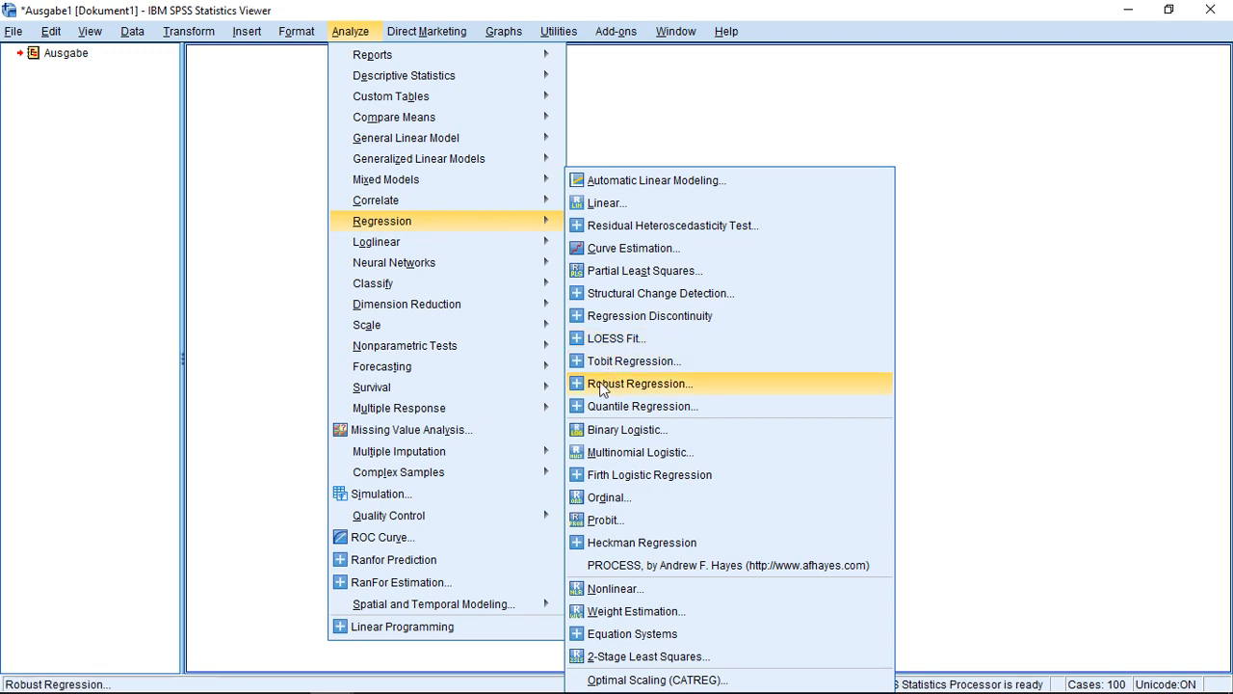
mouse_move(614, 390)
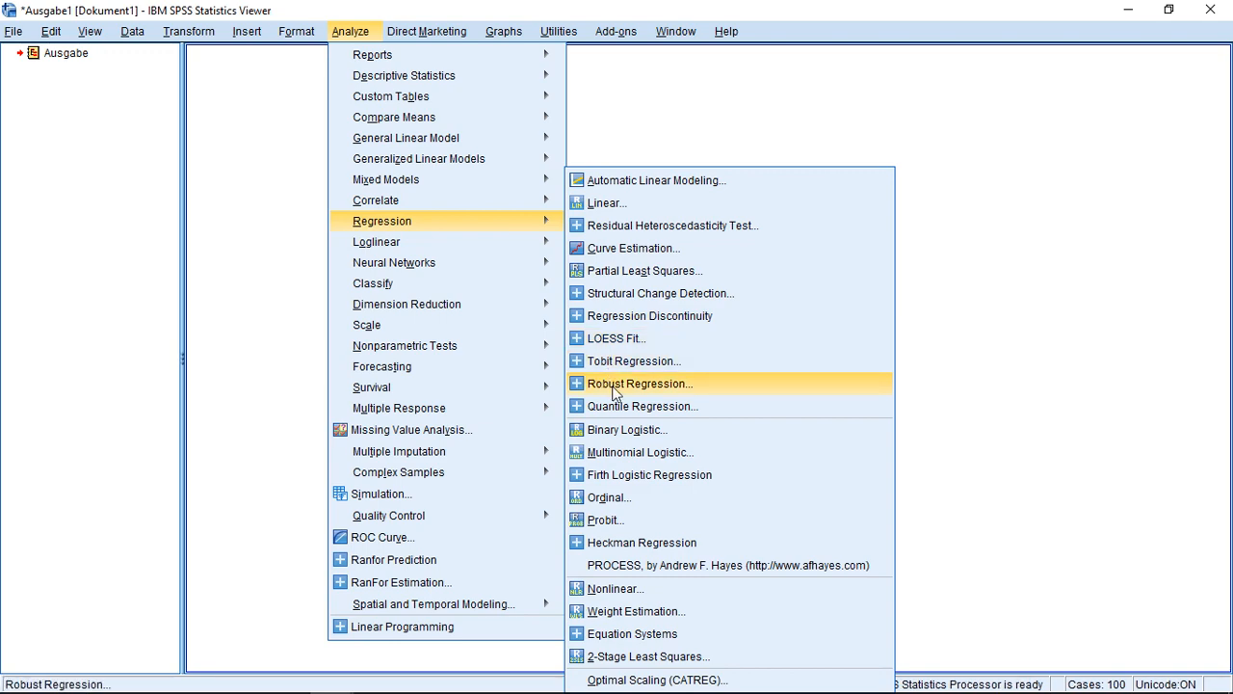
Run Robust Regression with Weight in kg dependent, Gender and Height in cm as predictors.
click(639, 384)
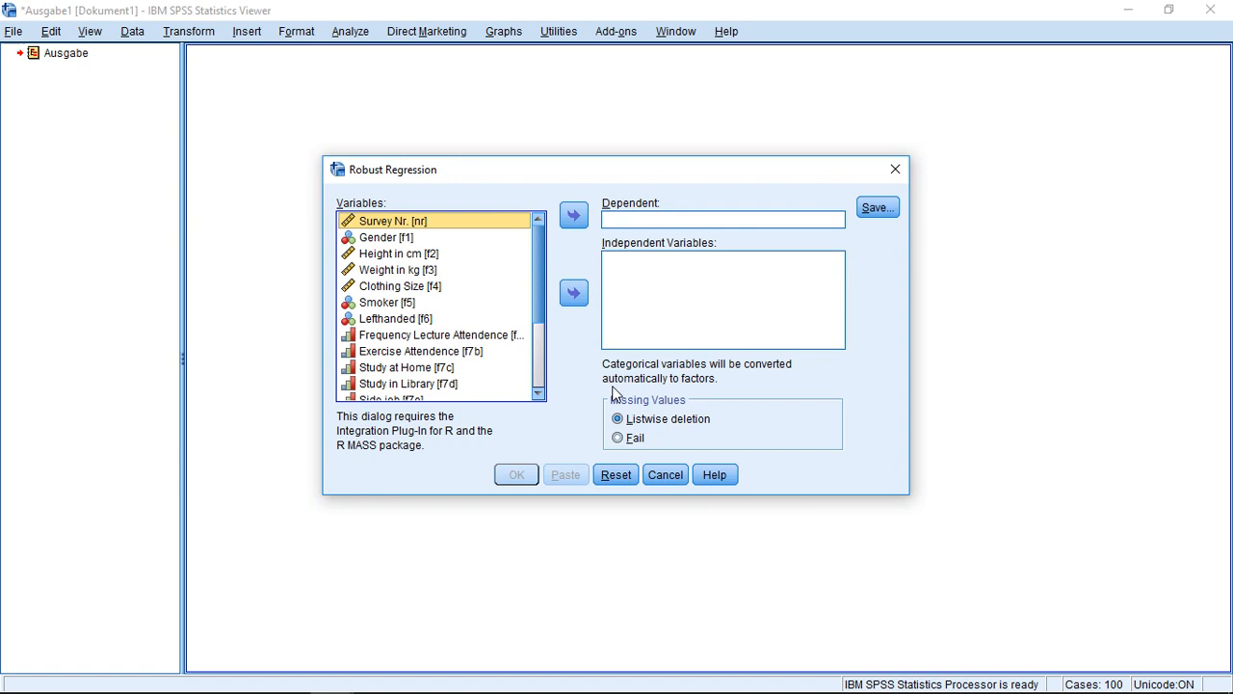
mouse_move(816, 237)
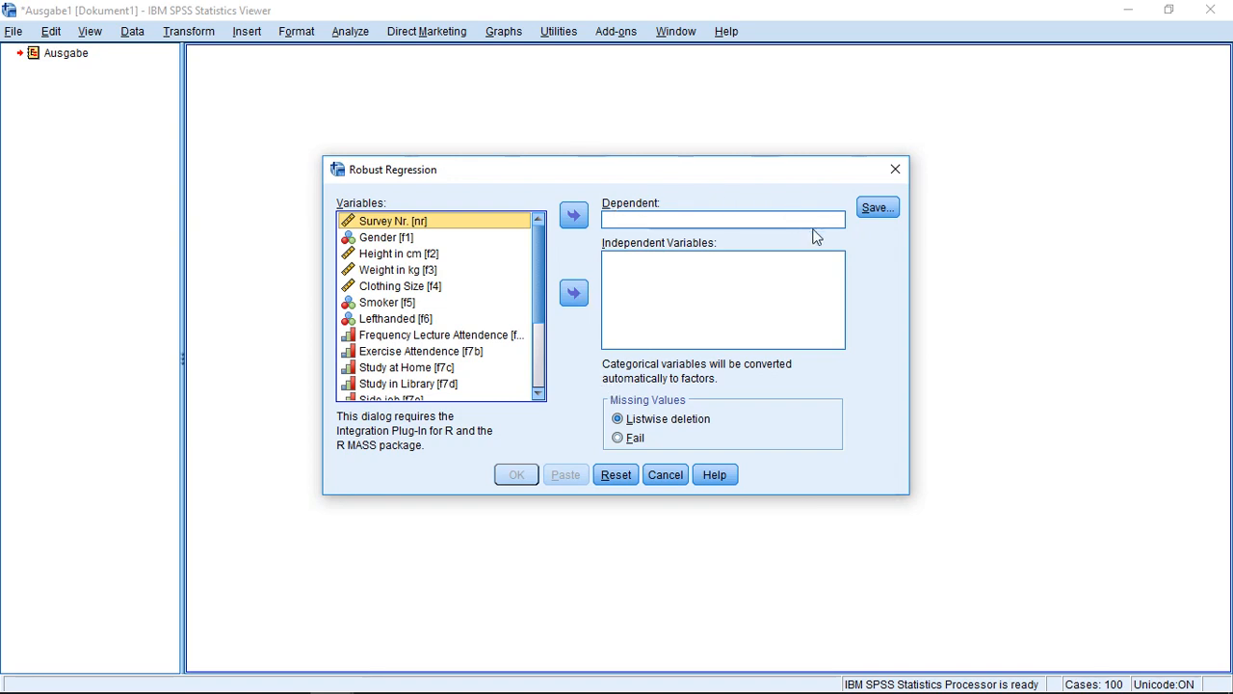
mouse_move(412, 275)
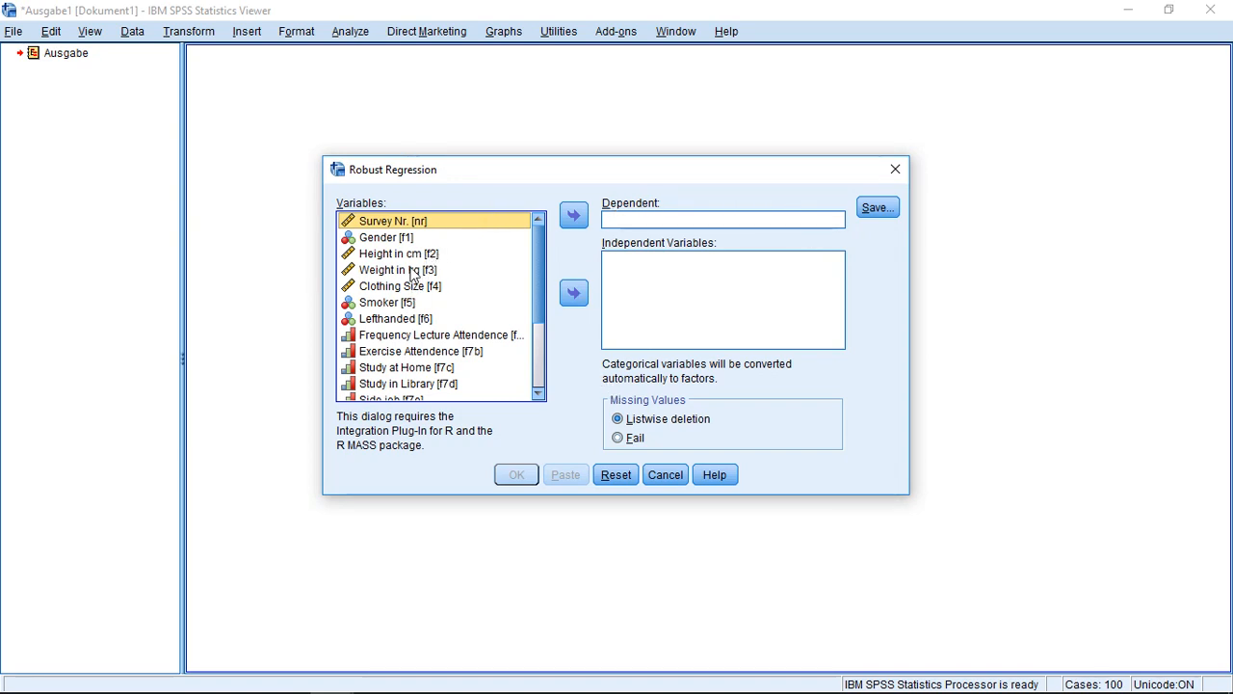
click(398, 270)
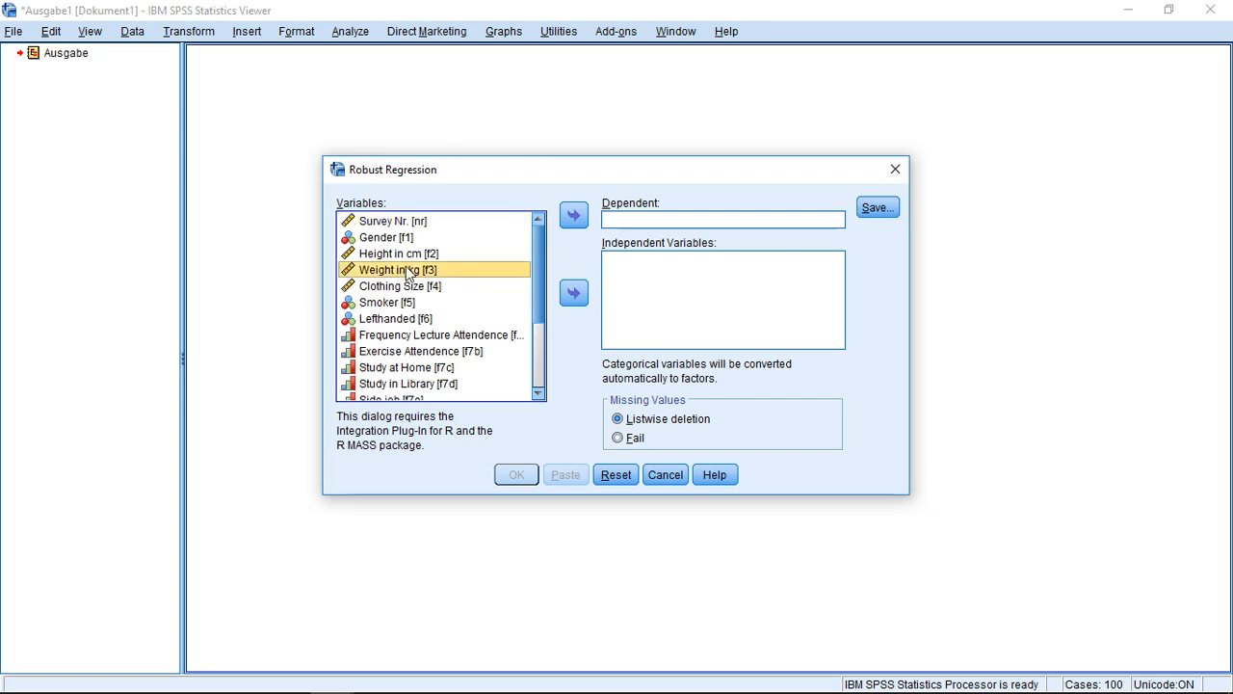
click(573, 215)
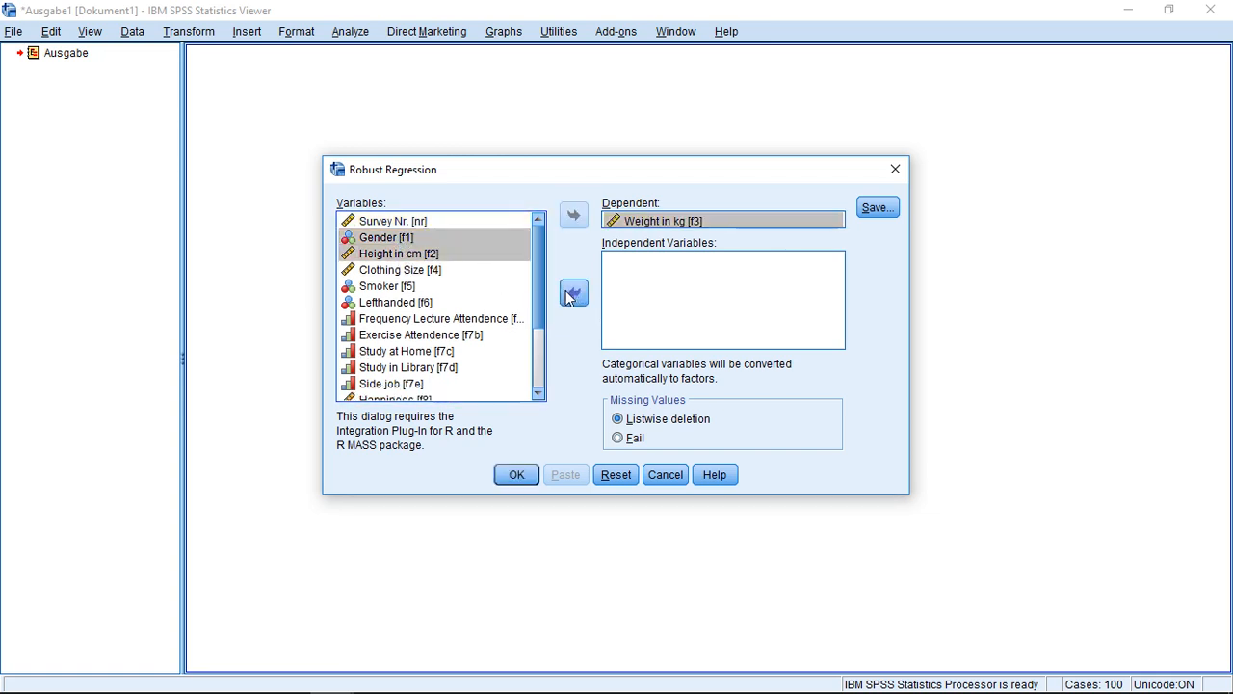
click(573, 293)
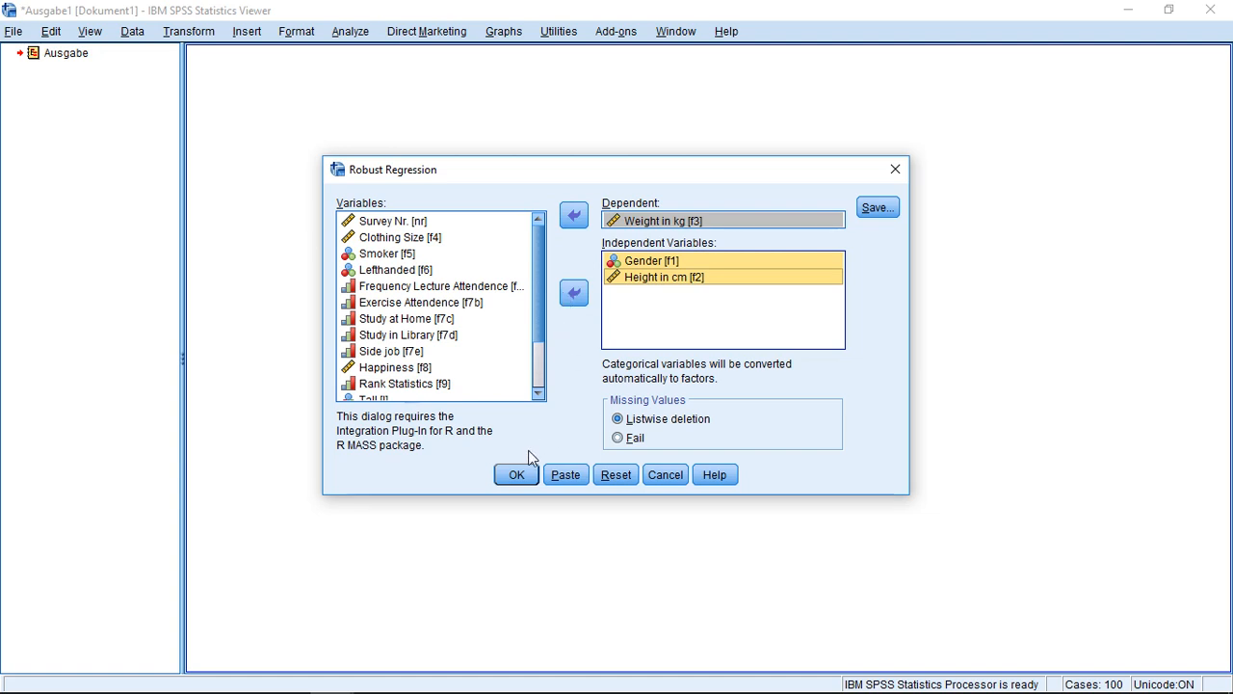
click(515, 474)
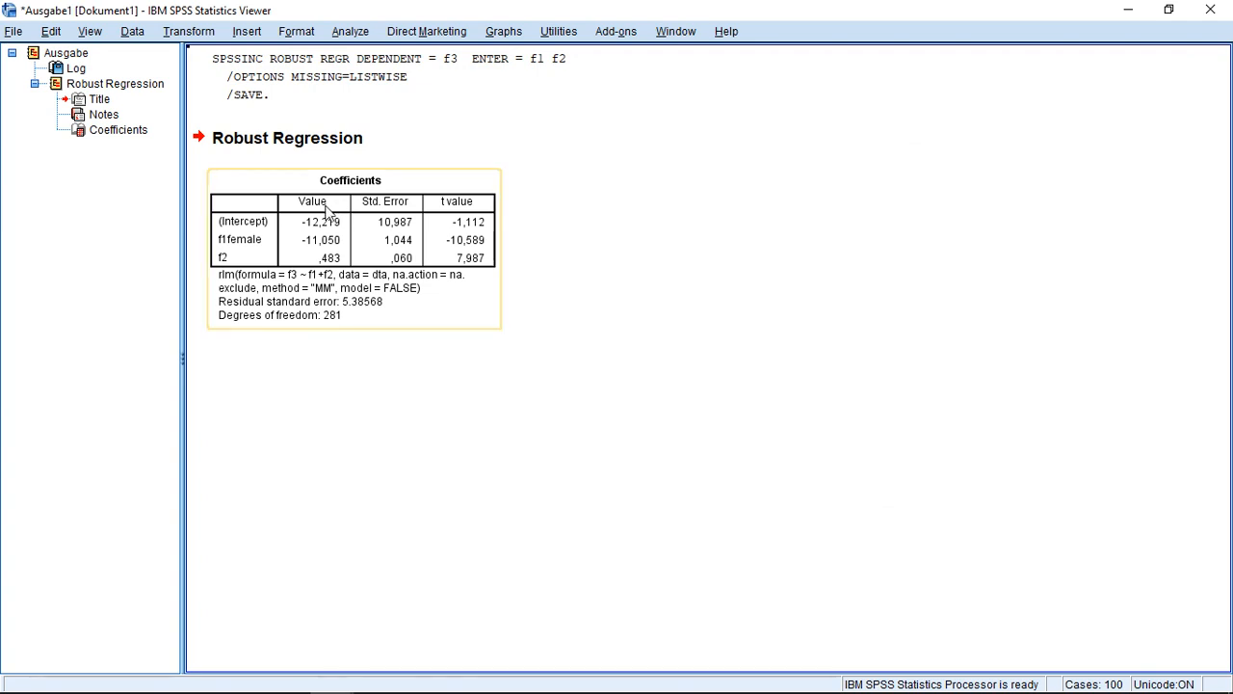
mouse_move(318, 232)
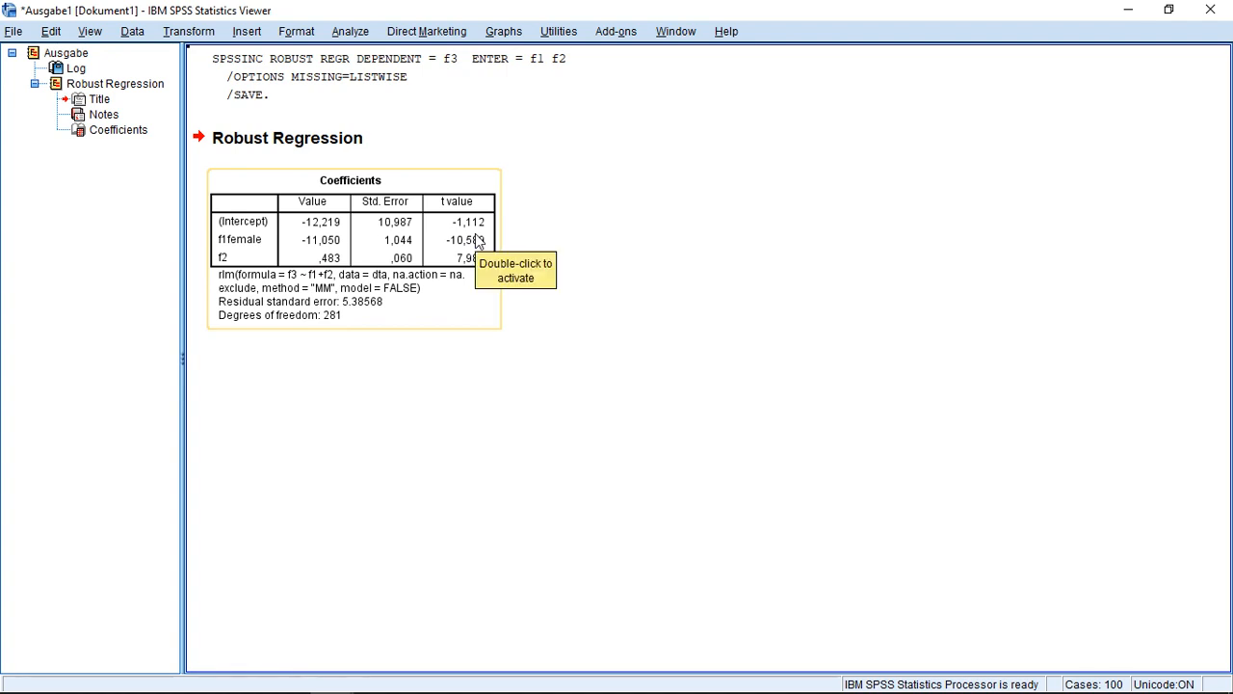
mouse_move(501, 249)
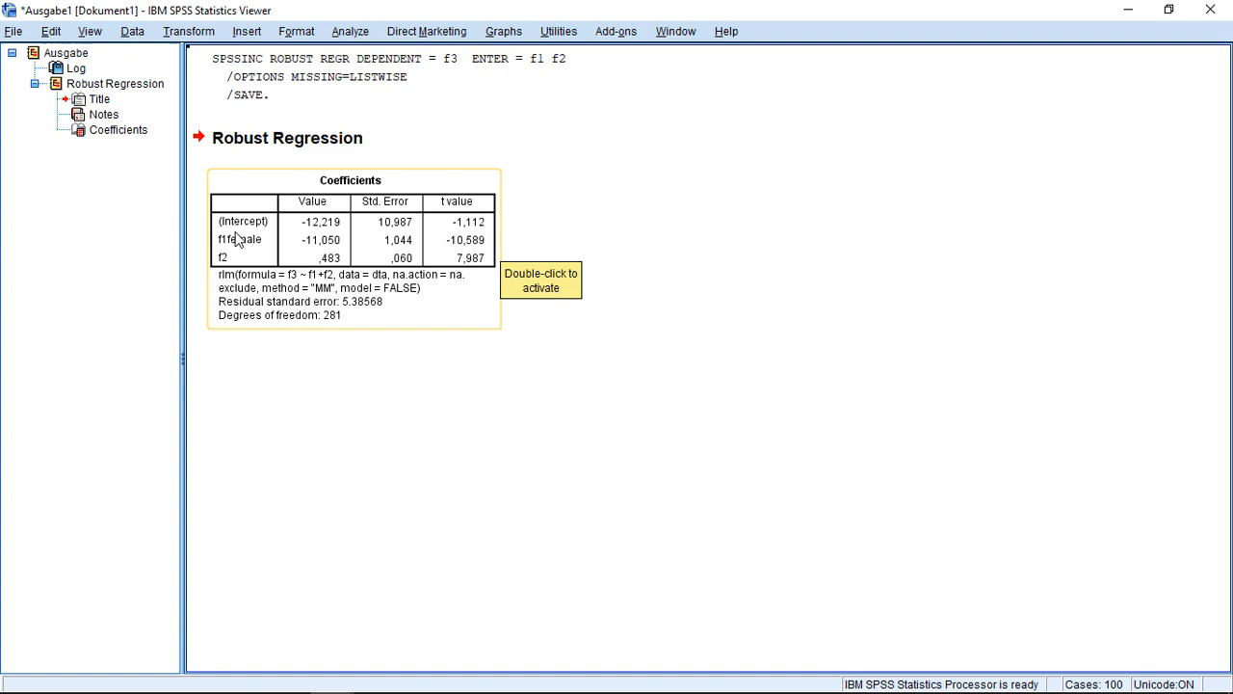
mouse_move(224, 256)
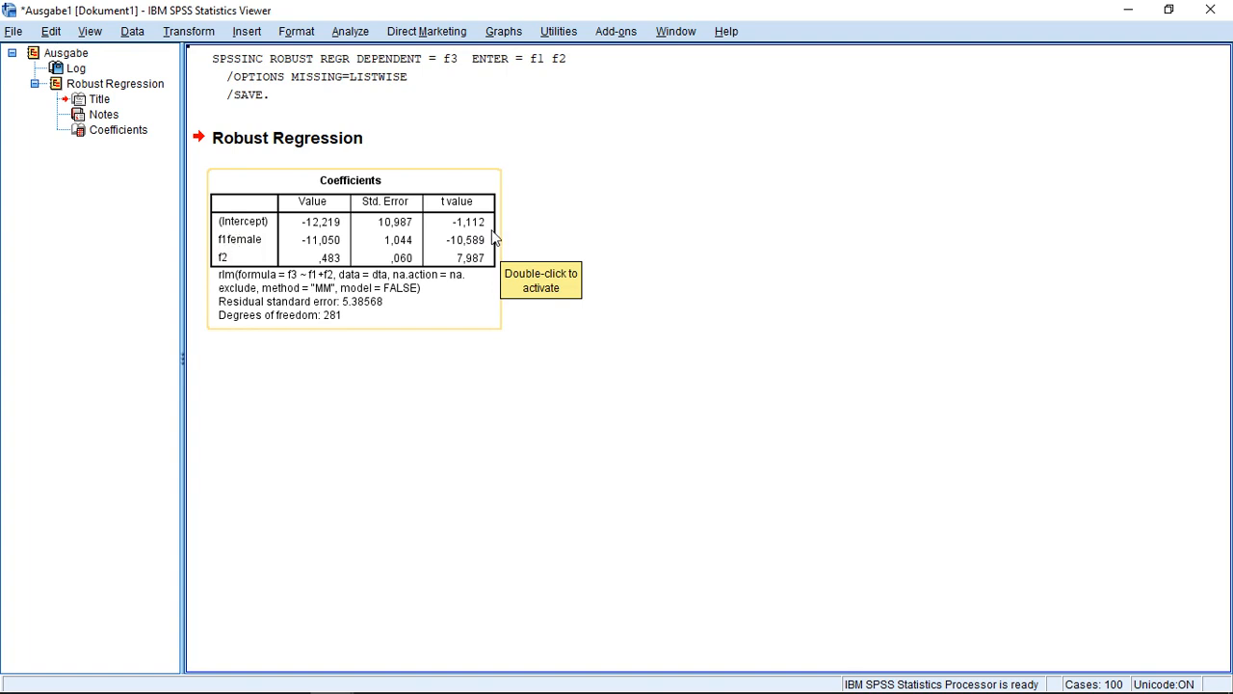
mouse_move(573, 258)
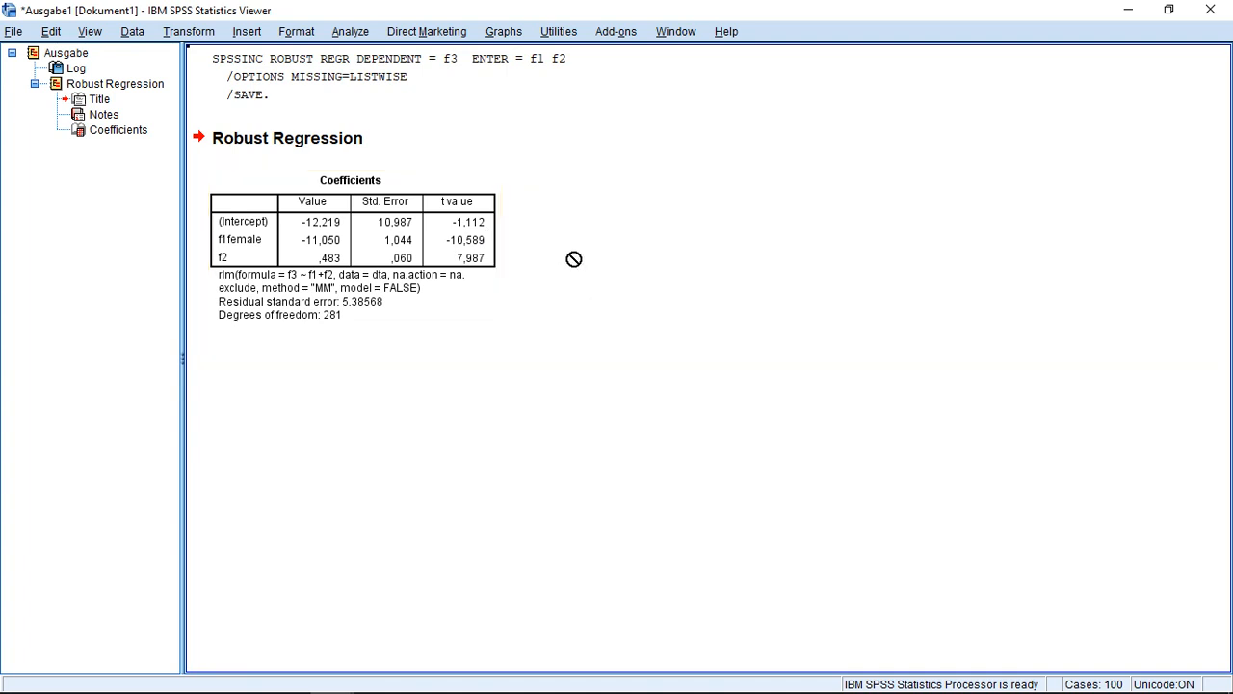
Inspect the robust Coefficients table and heading, then reopen the Analyze menu.
click(356, 187)
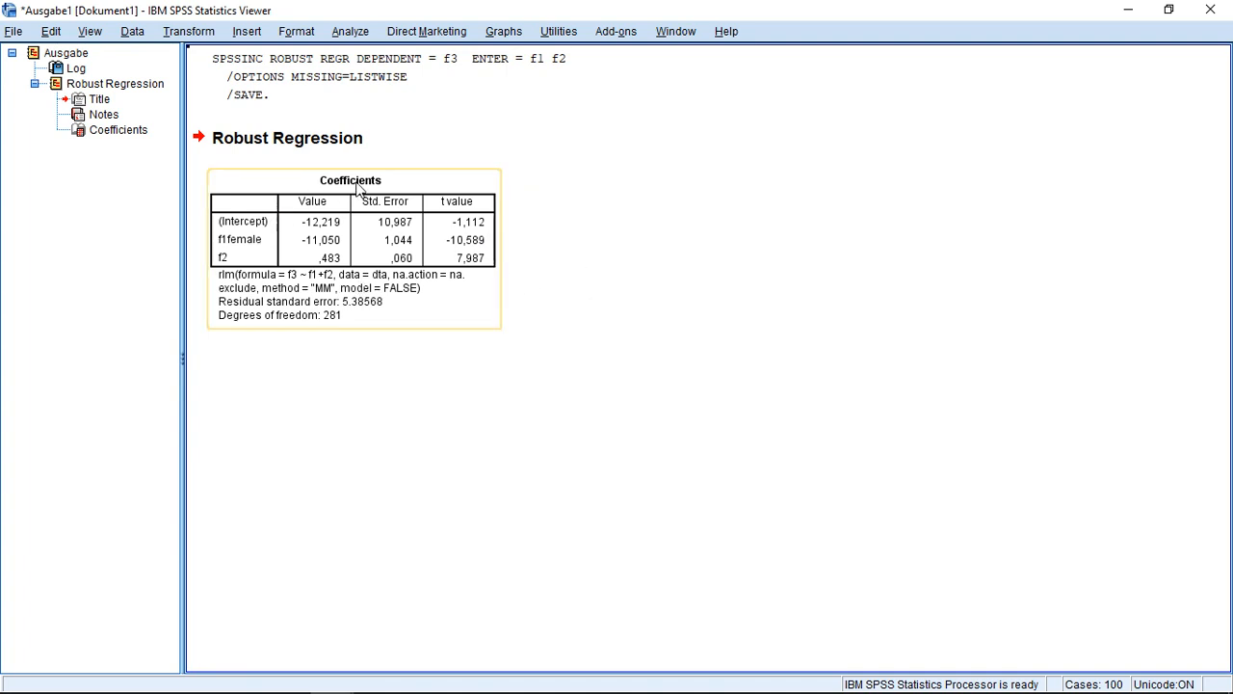
mouse_move(391, 236)
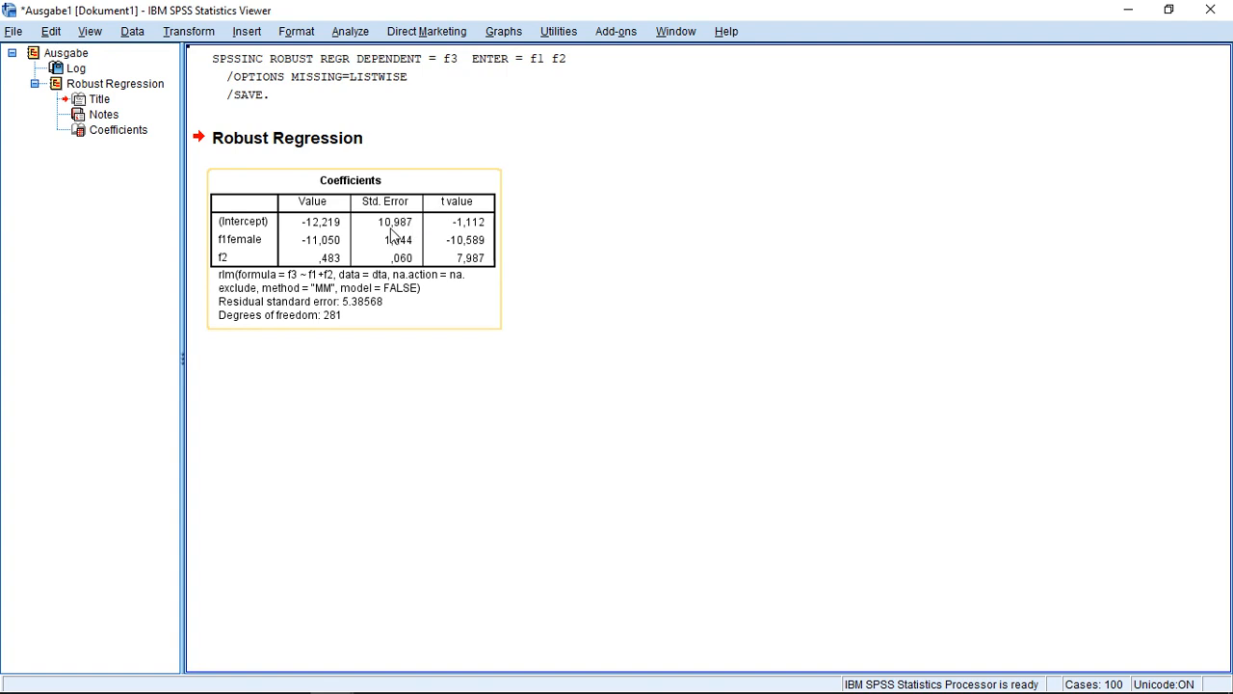
mouse_move(395, 239)
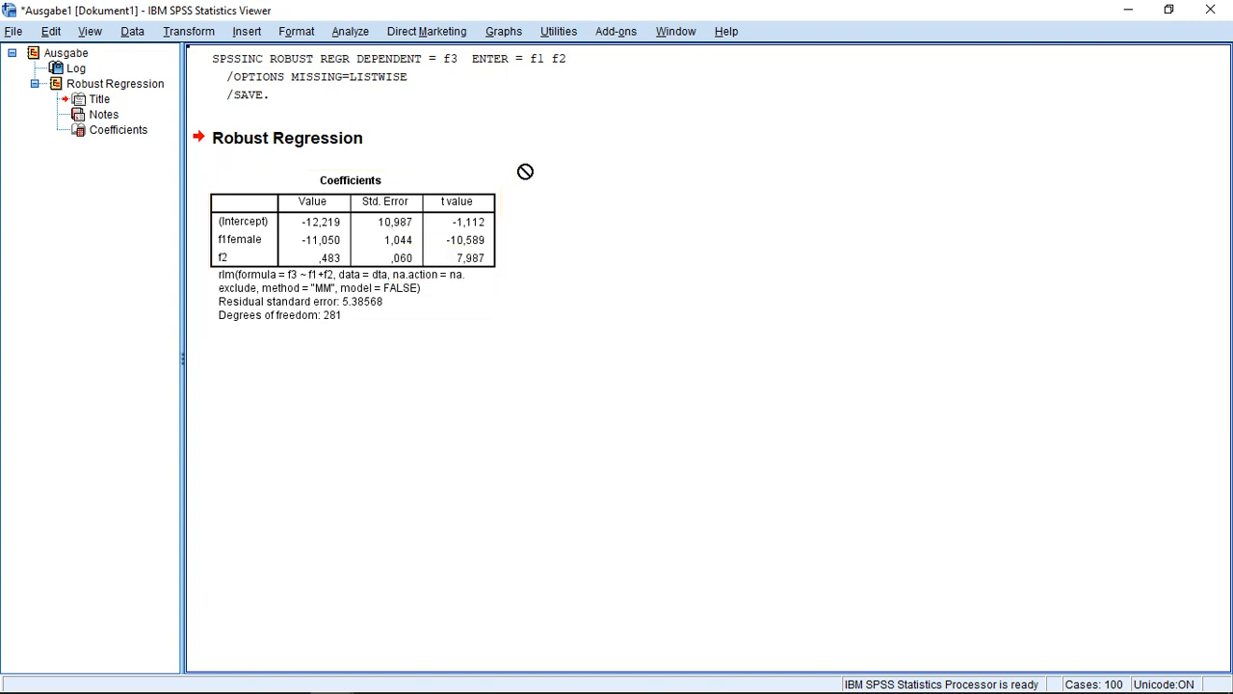
click(393, 245)
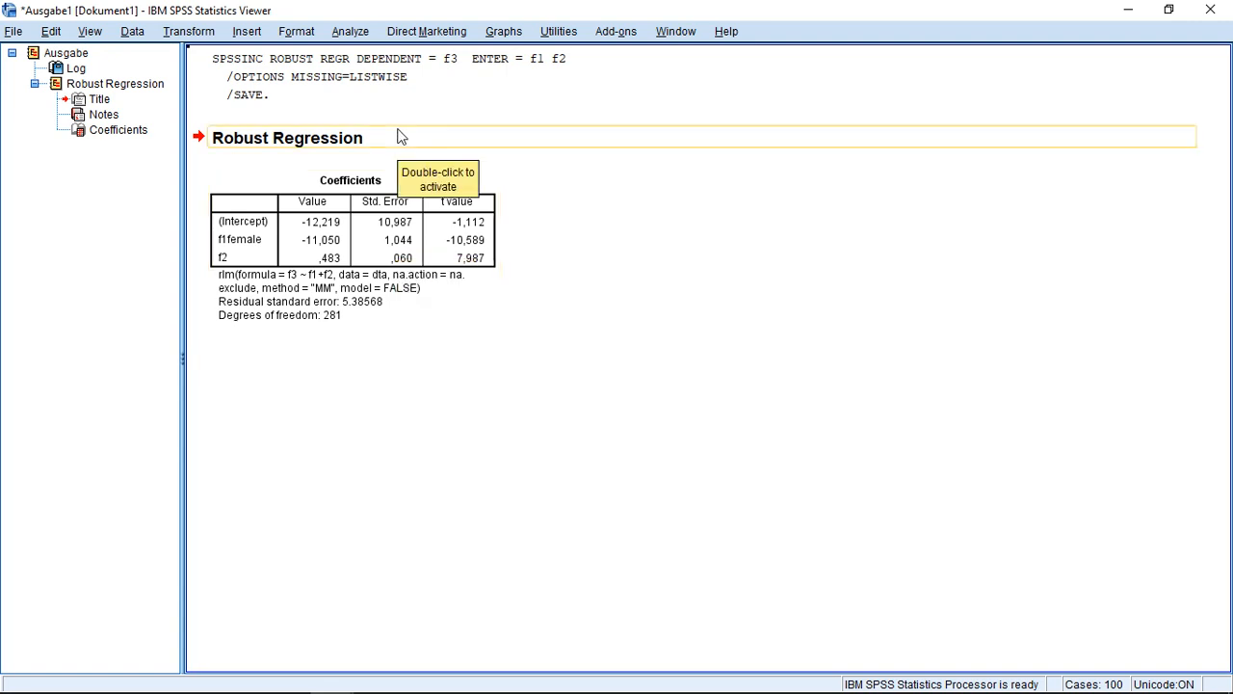
click(349, 31)
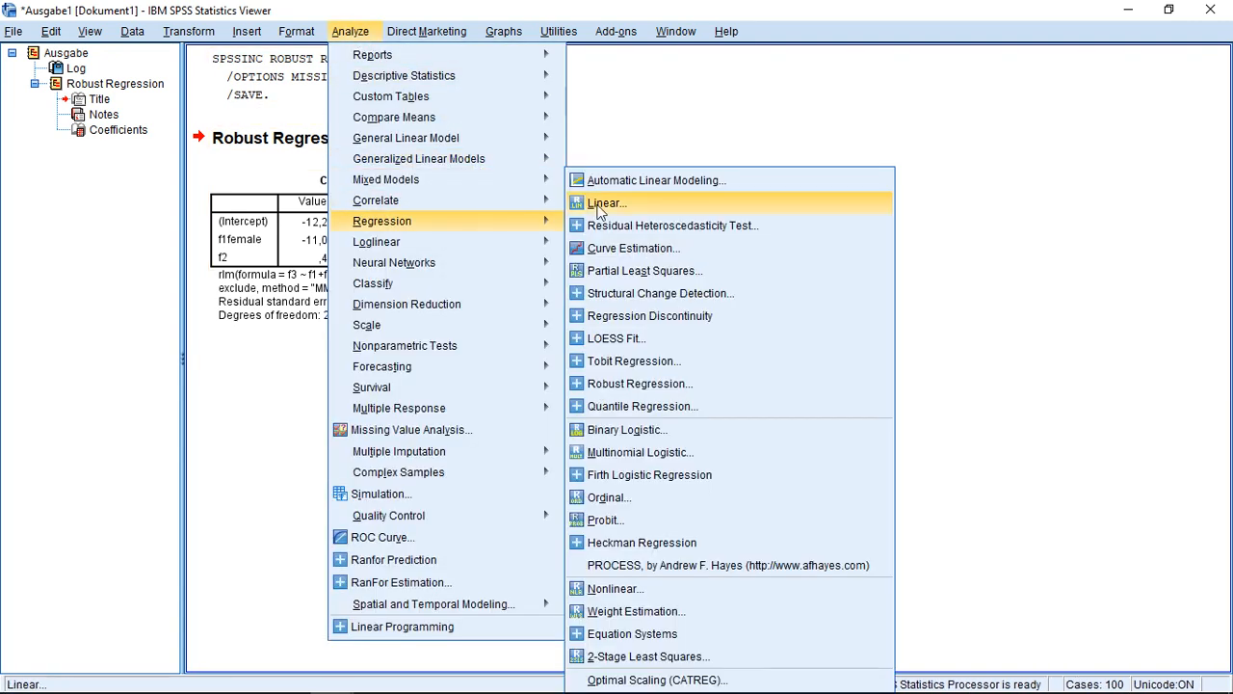
Run Linear regression with Weight in kg dependent, Gender and Height in cm as independents.
click(606, 202)
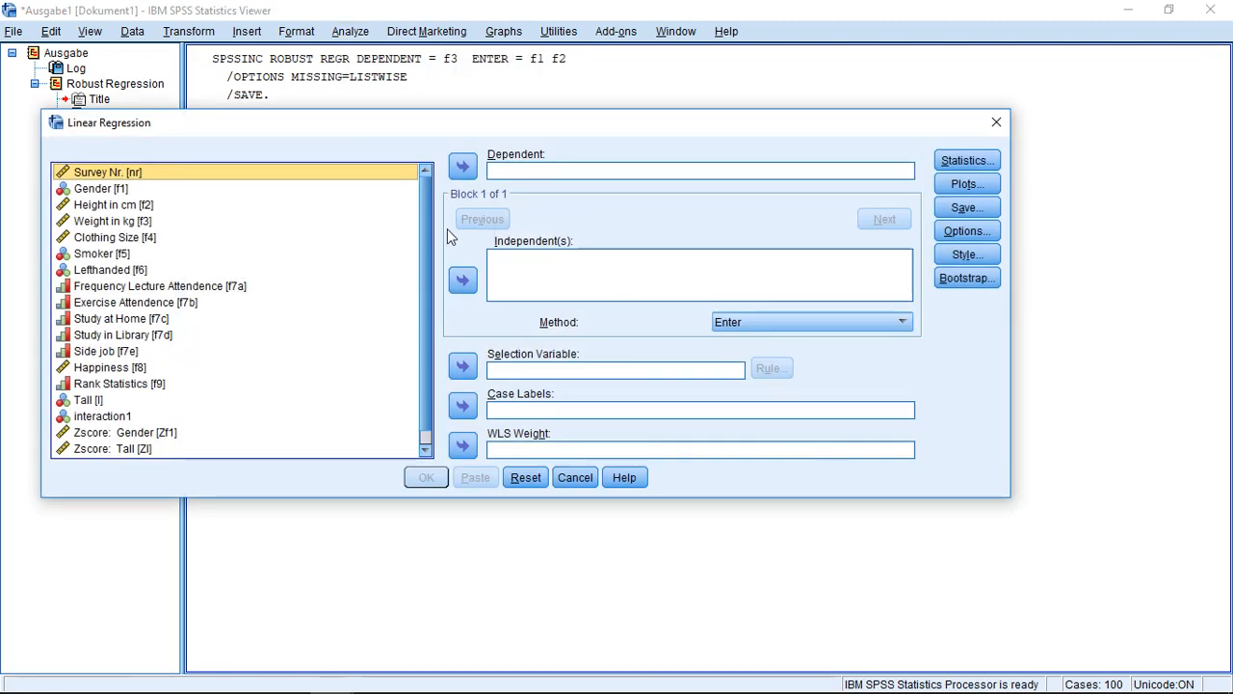
click(110, 221)
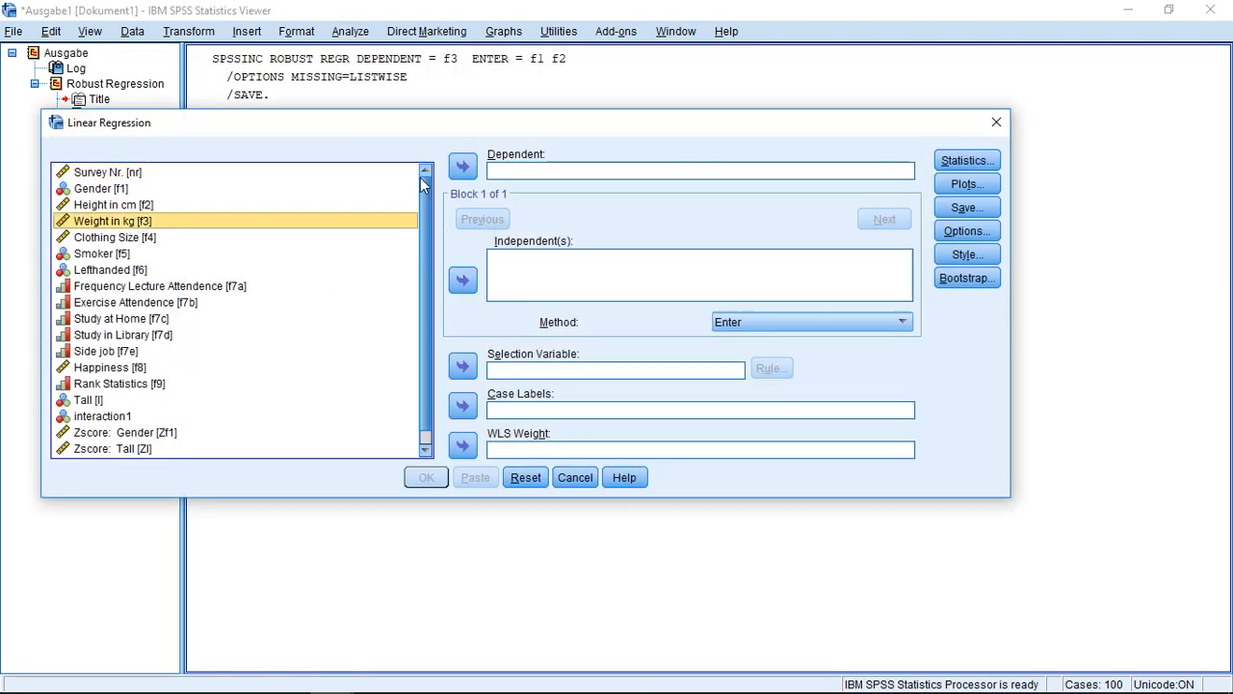
click(462, 166)
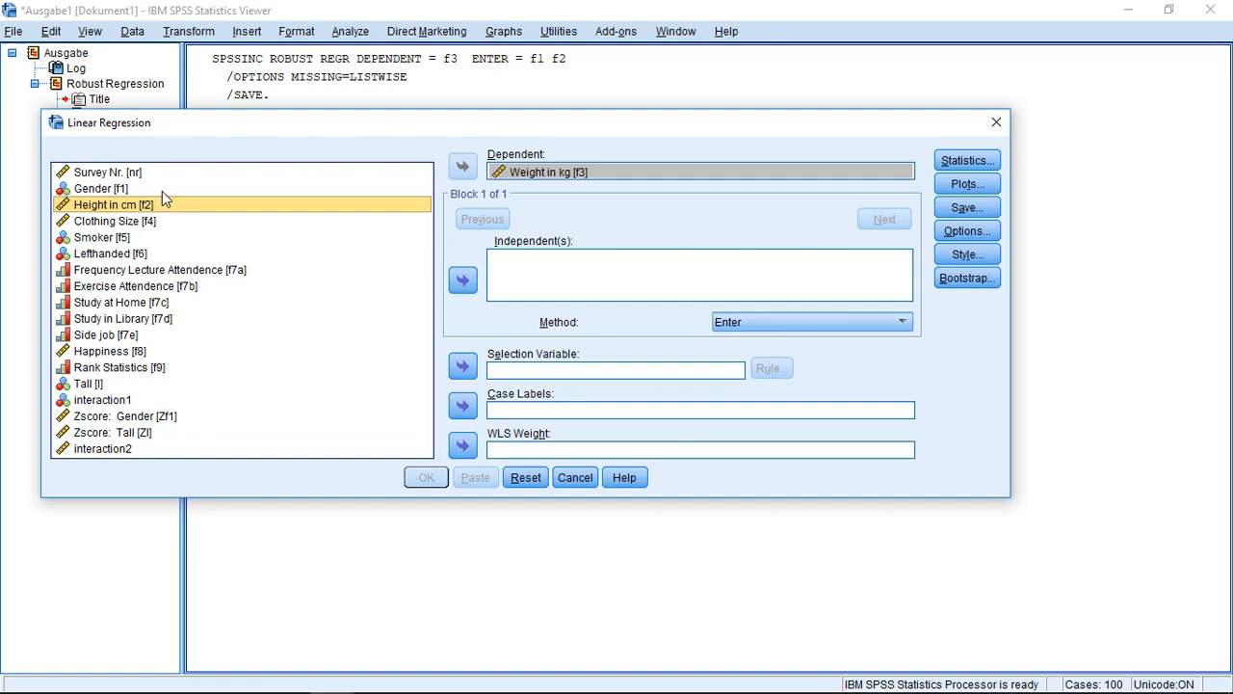
click(463, 279)
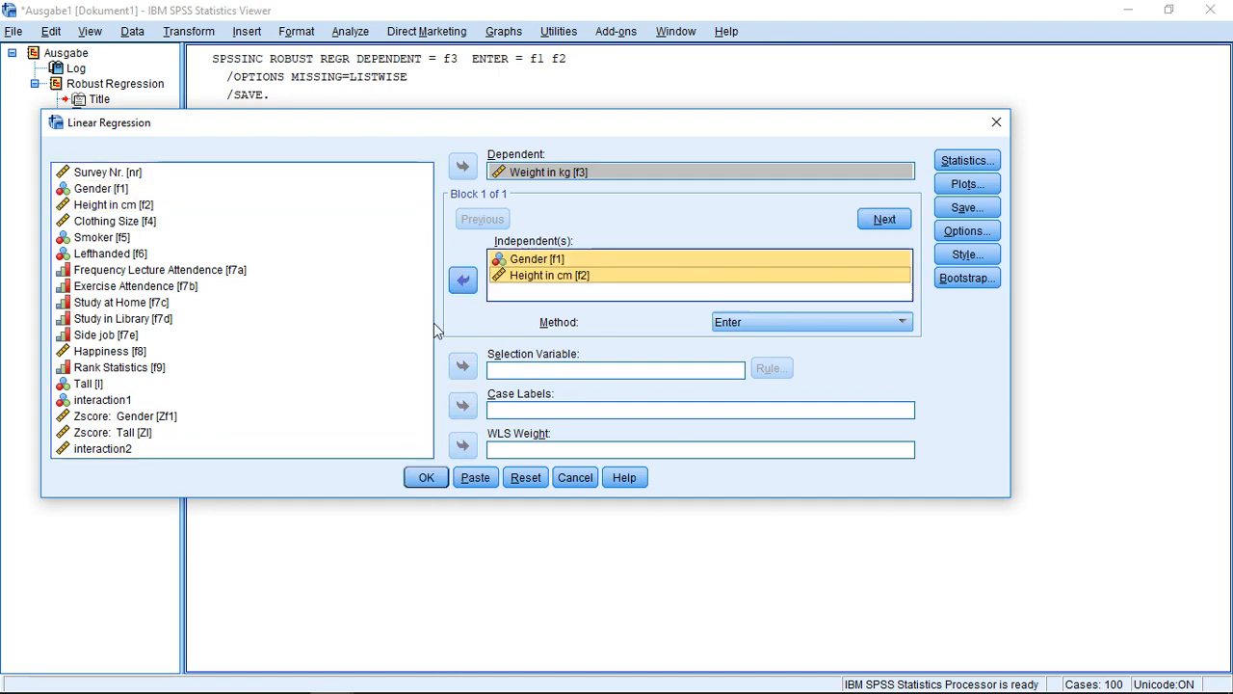
click(426, 477)
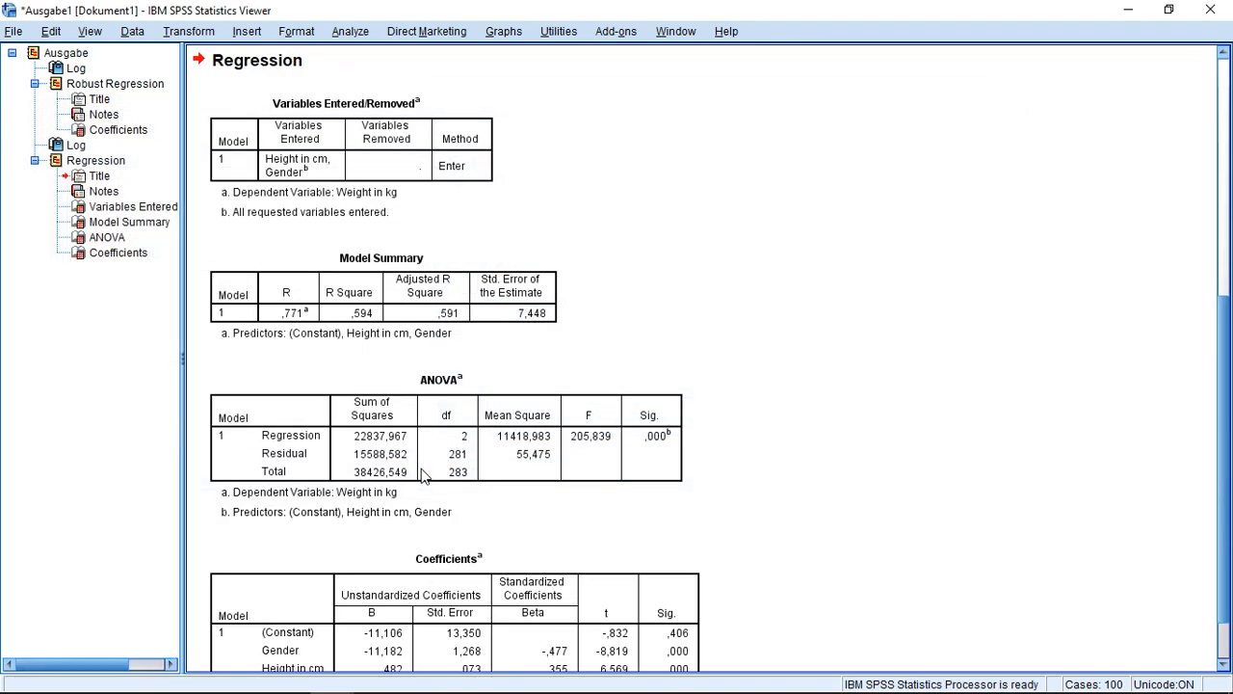
scroll(down, 3)
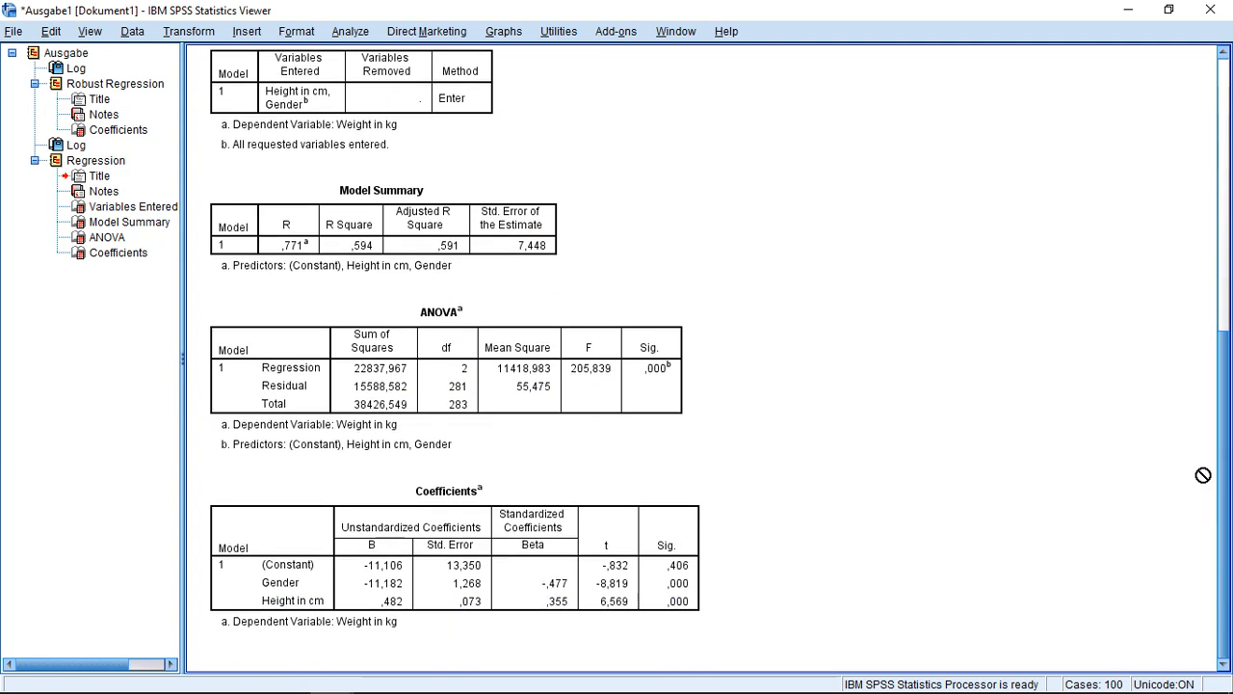
click(385, 578)
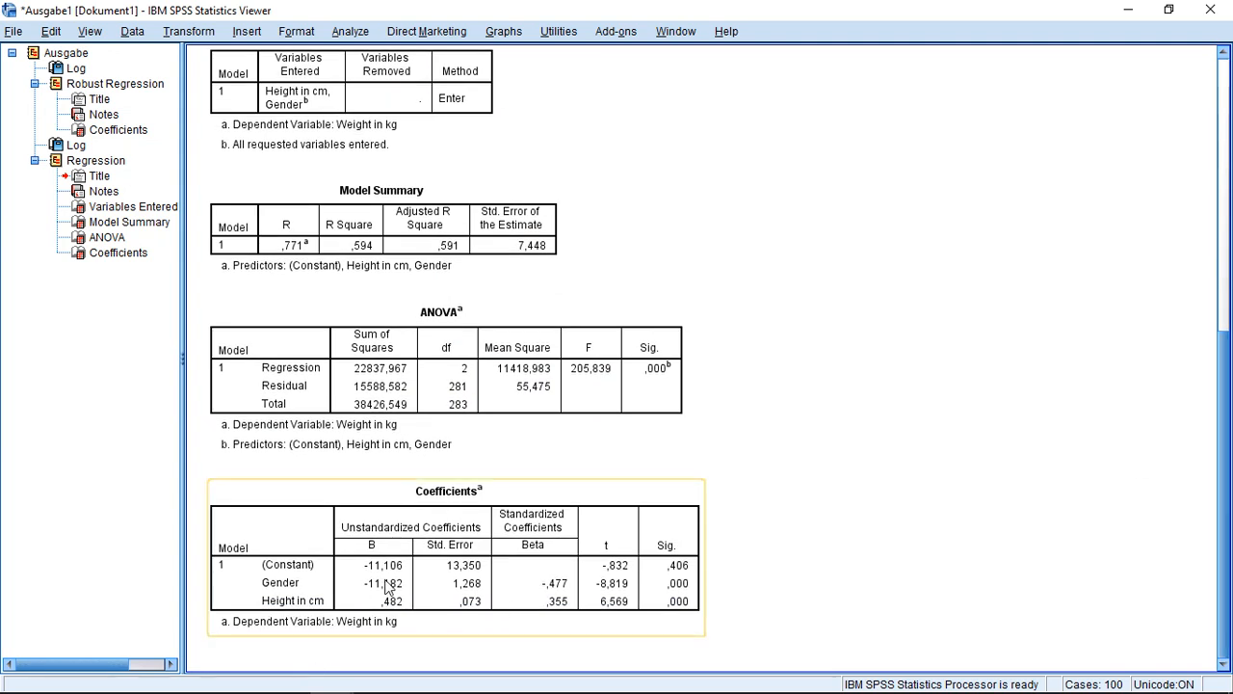
mouse_move(390, 593)
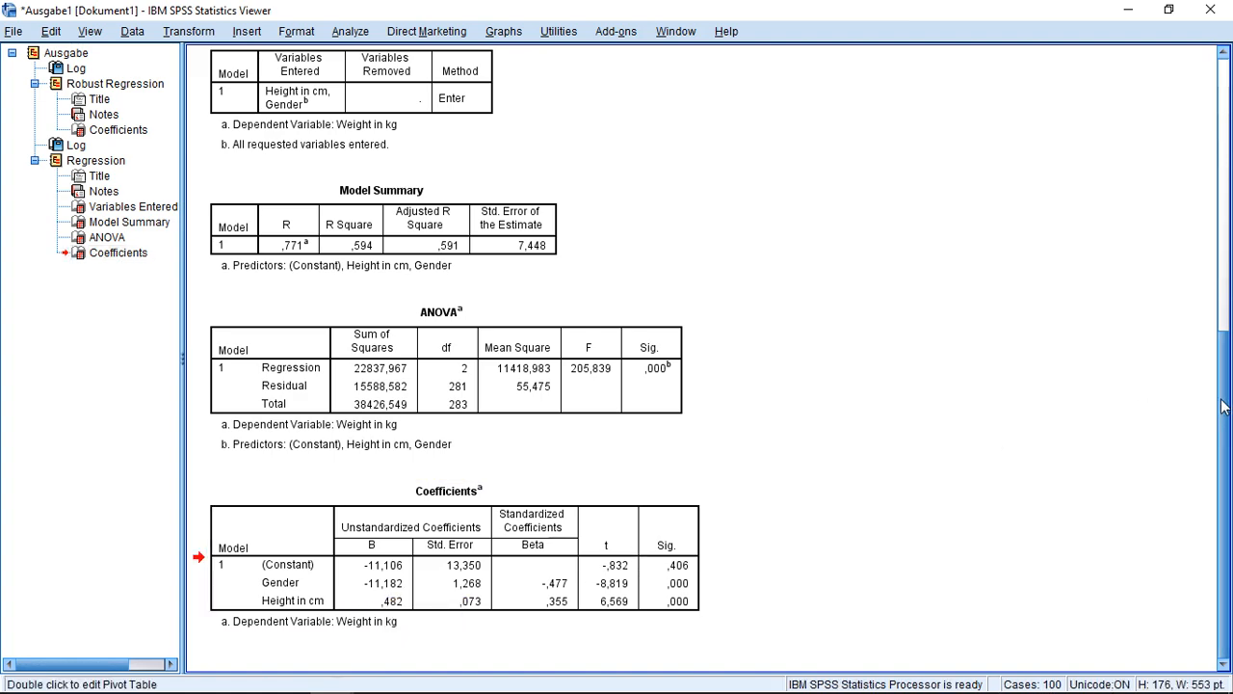
scroll(up, 3)
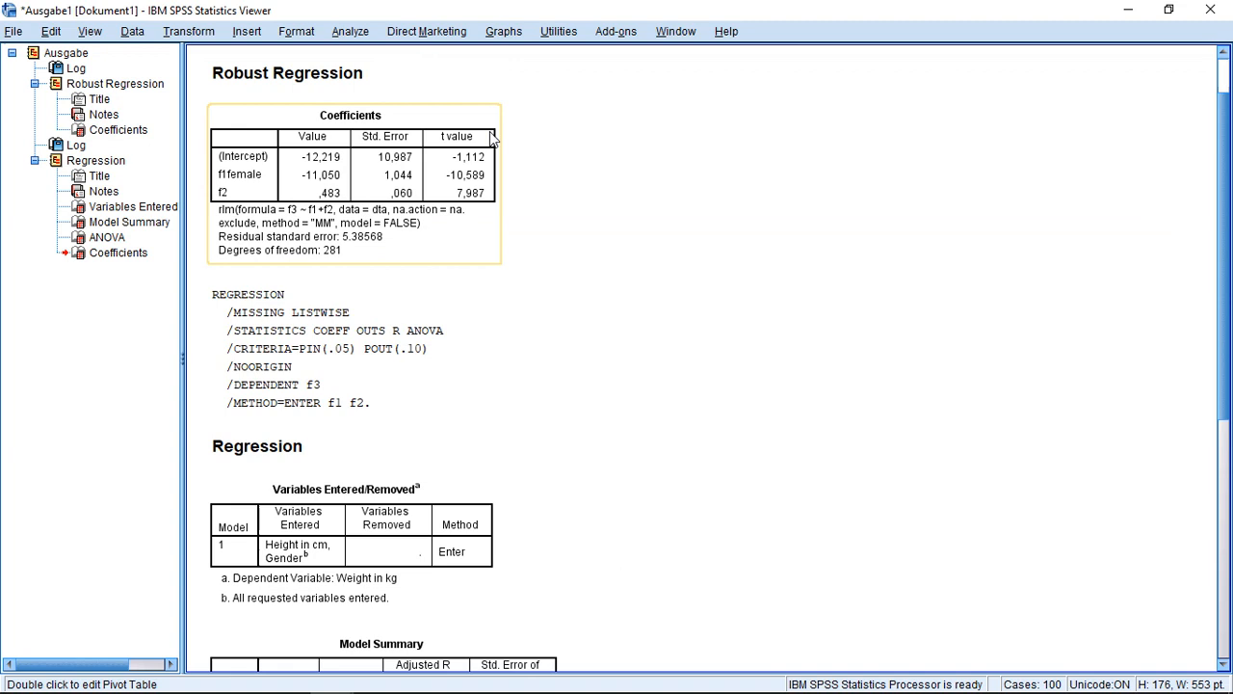
mouse_move(320, 182)
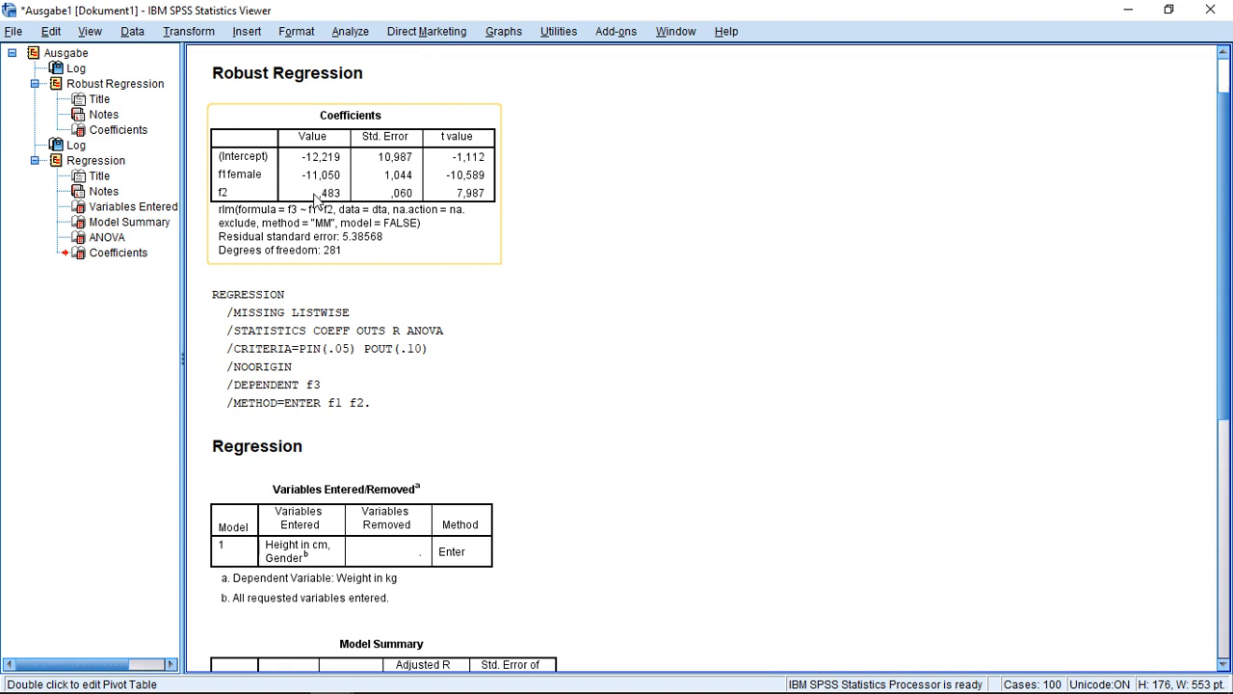
mouse_move(336, 204)
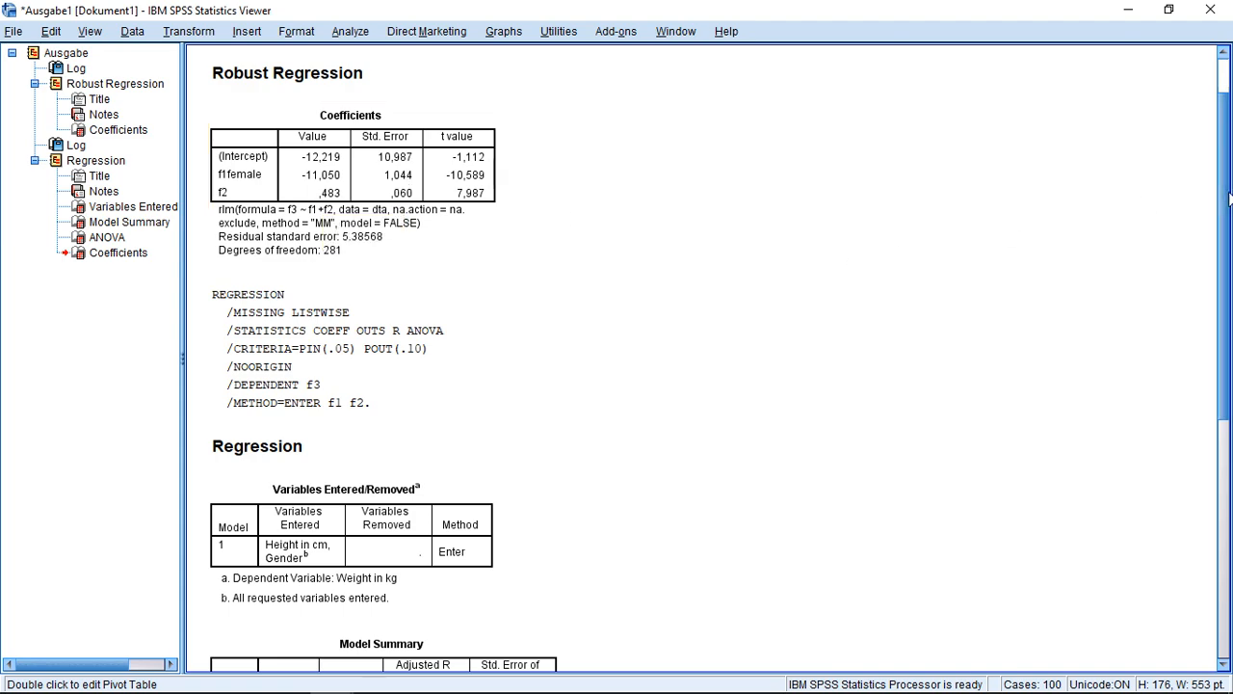
scroll(down, 3)
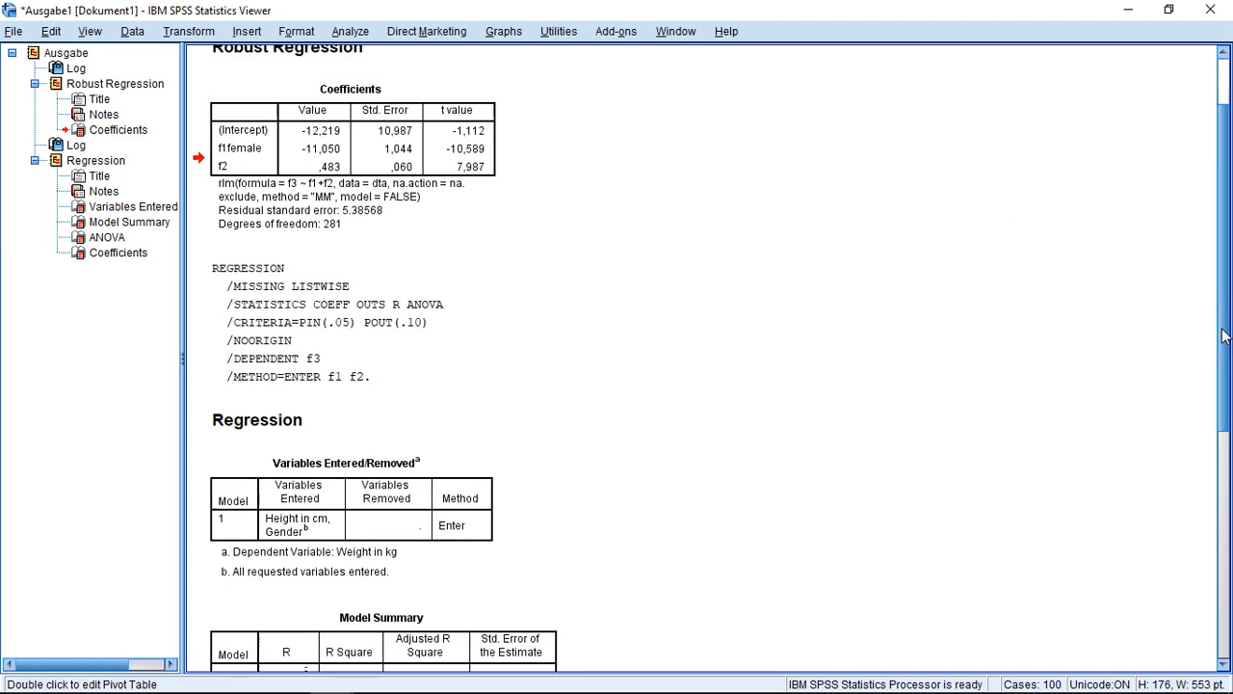
scroll(down, 3)
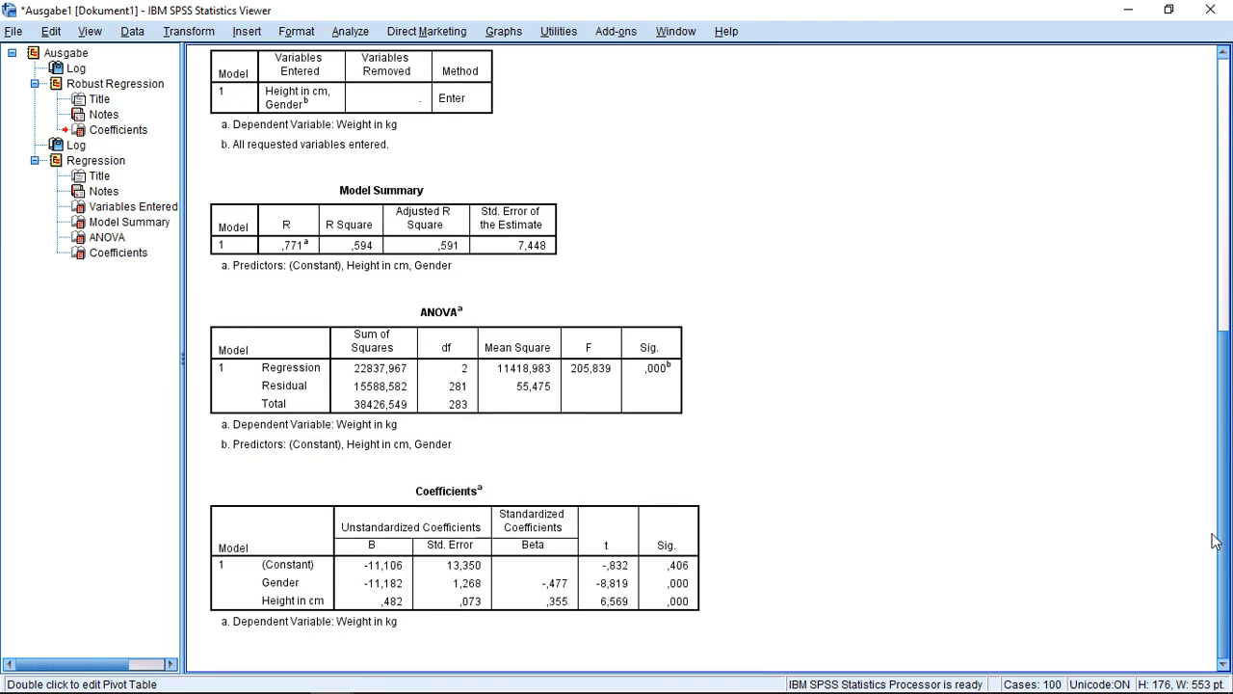
scroll(up, 3)
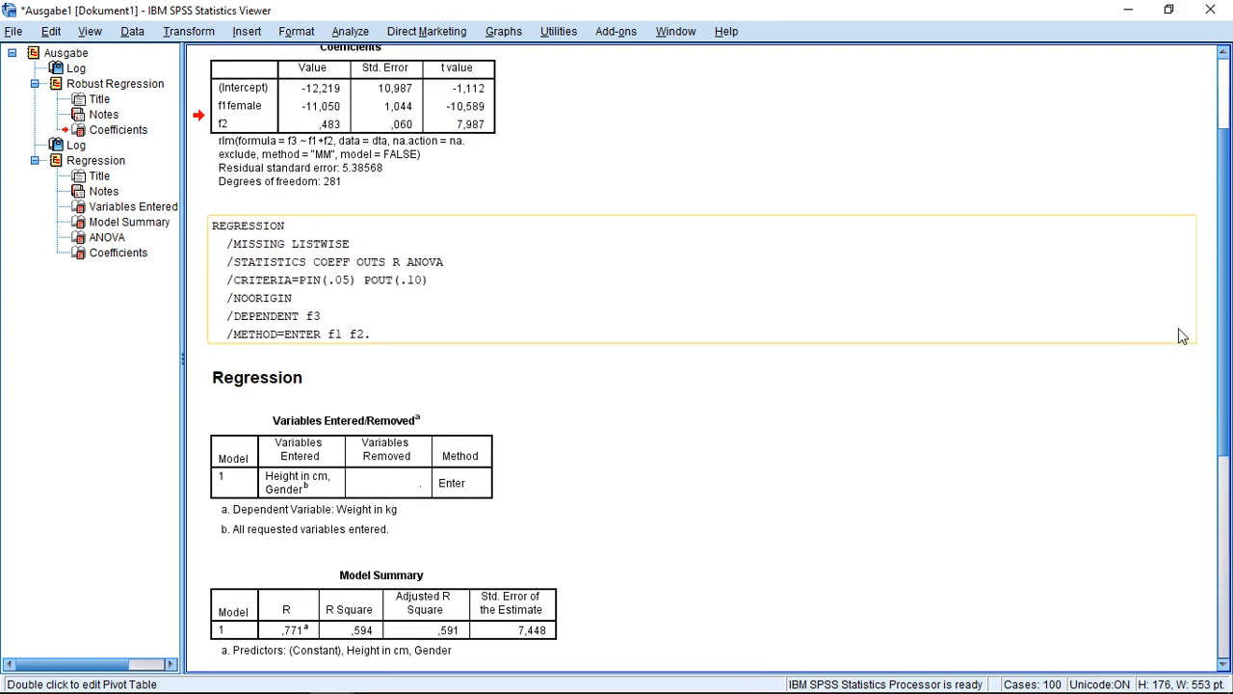
scroll(down, 3)
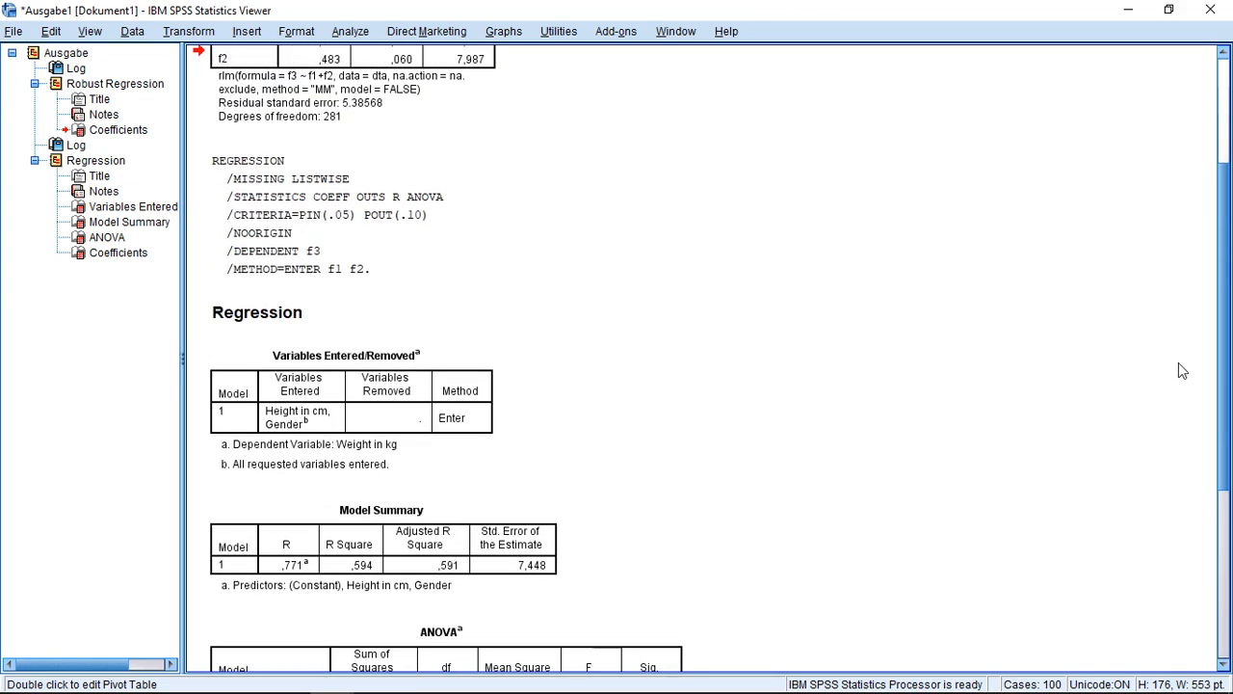
scroll(down, 3)
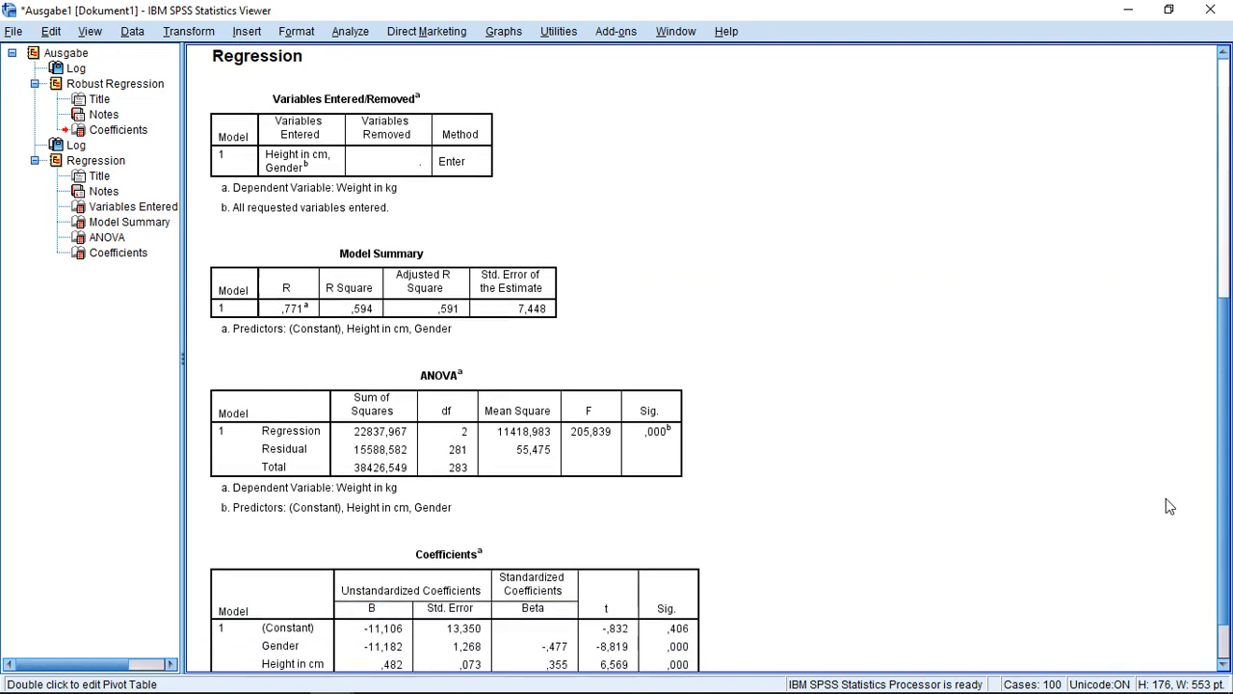
scroll(up, 3)
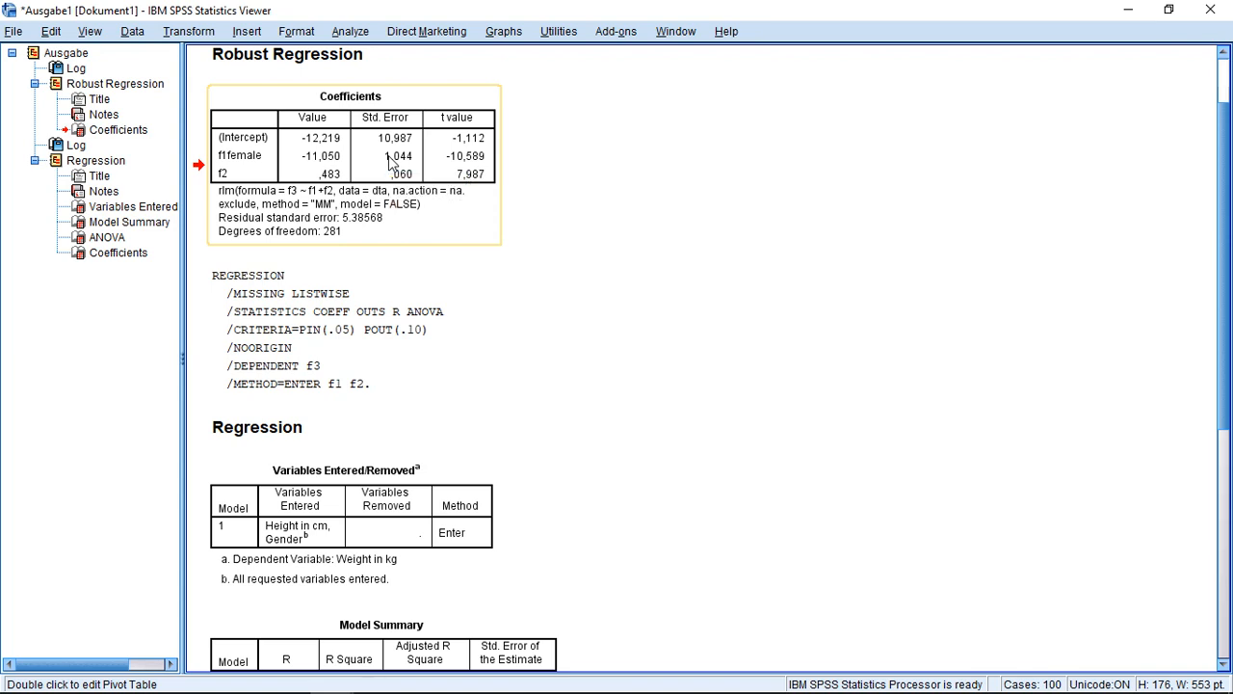
mouse_move(416, 163)
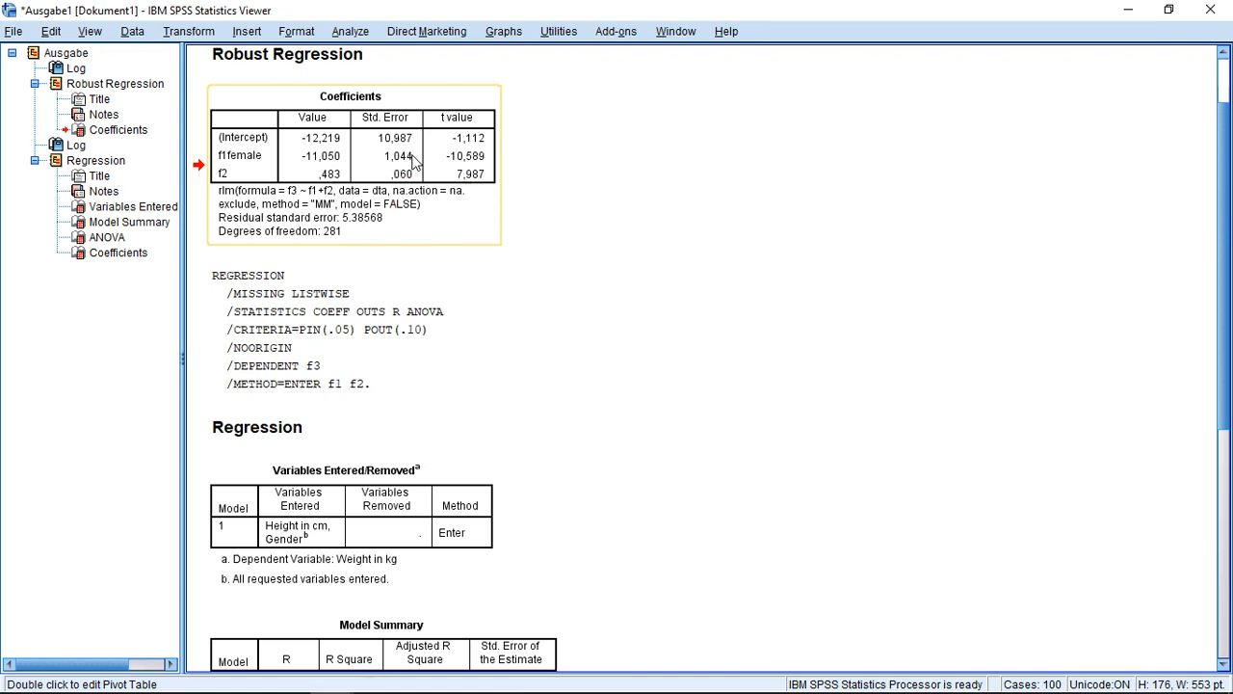
mouse_move(405, 156)
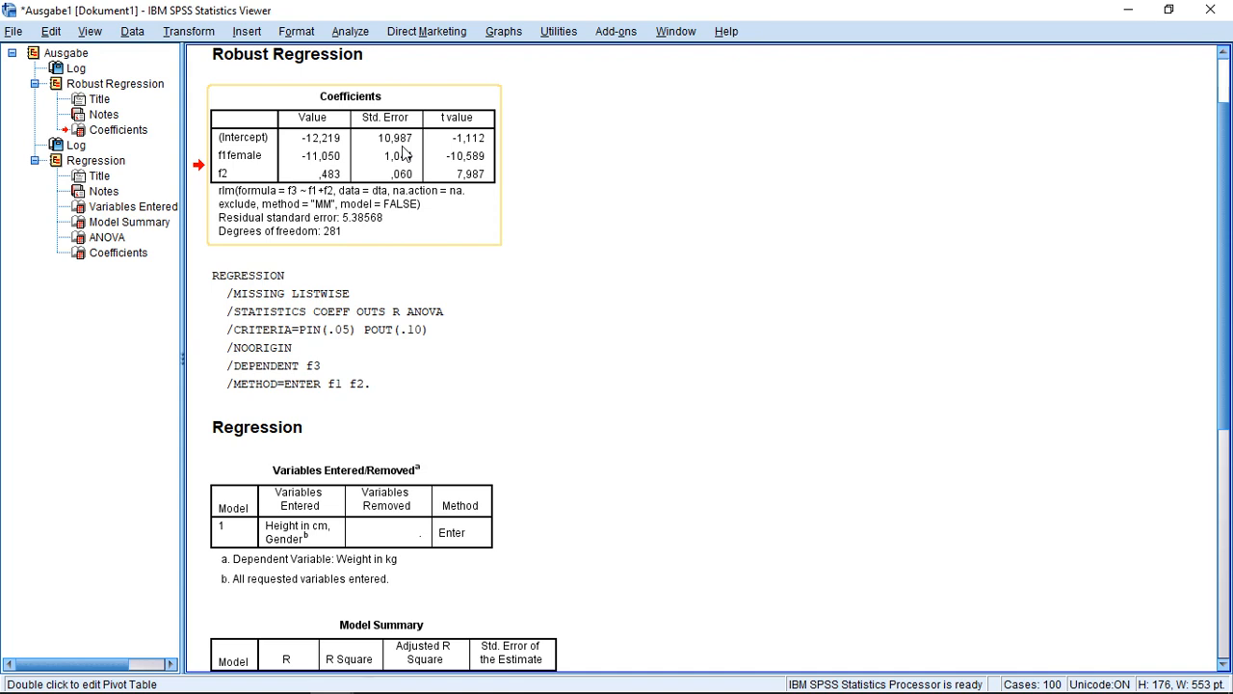
mouse_move(212, 120)
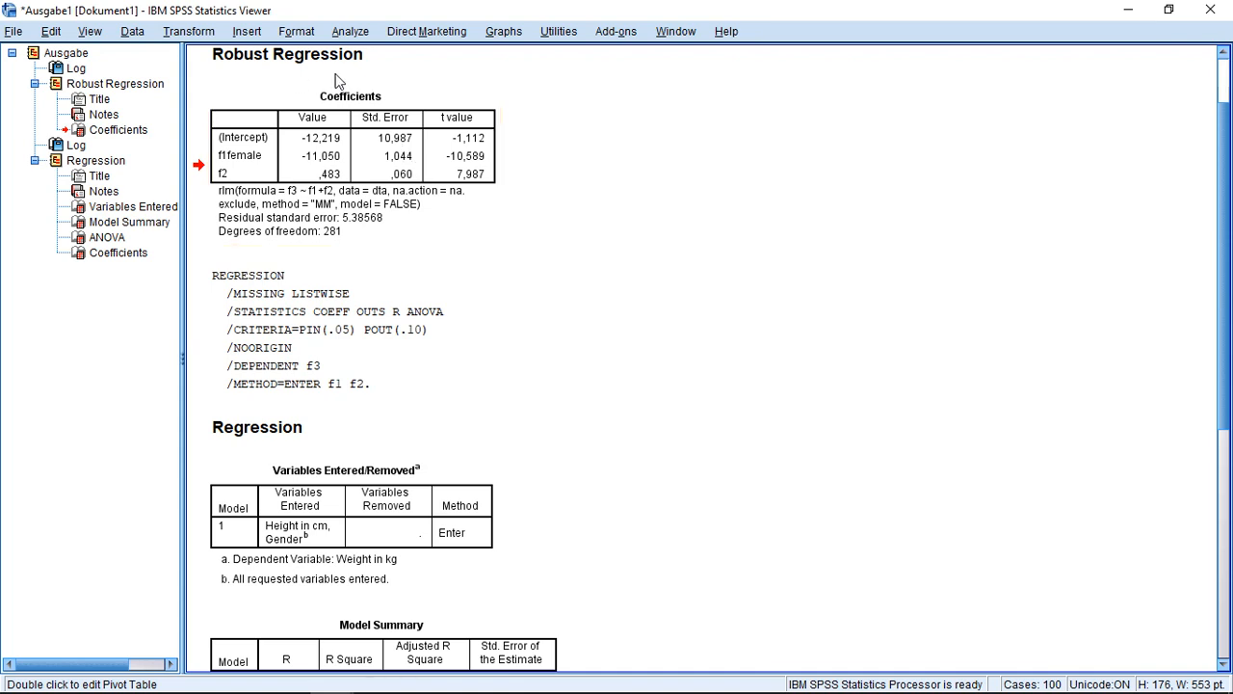
mouse_move(355, 76)
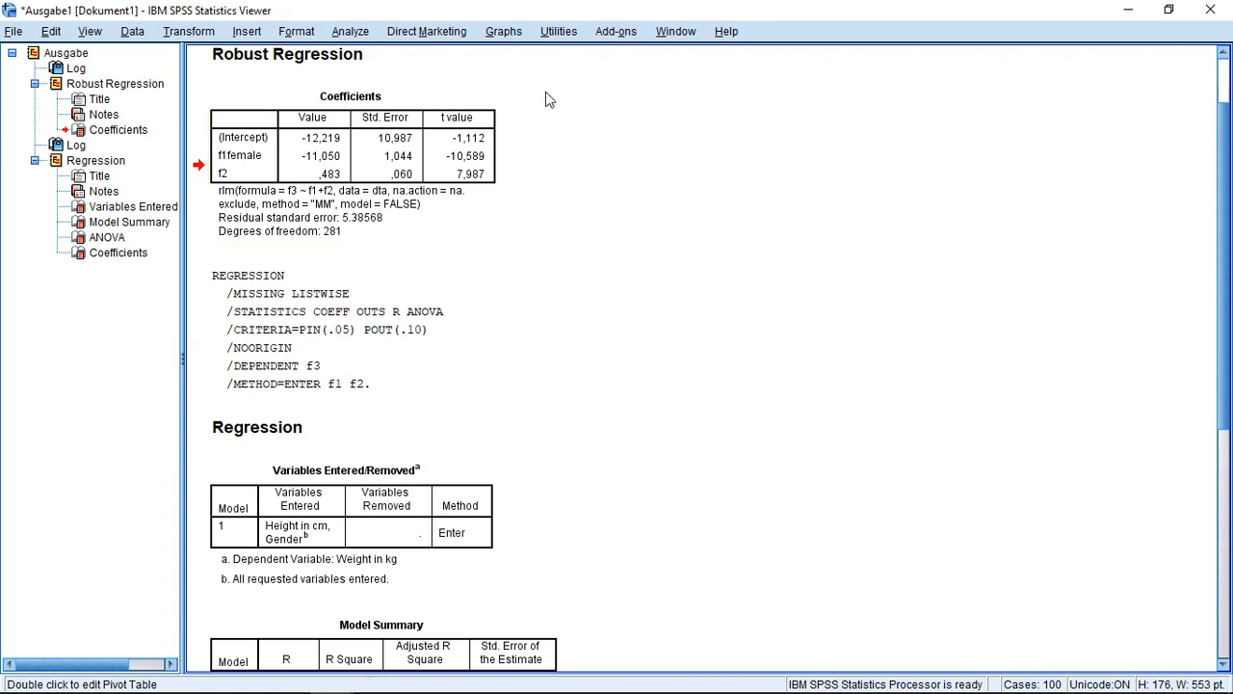
mouse_move(516, 196)
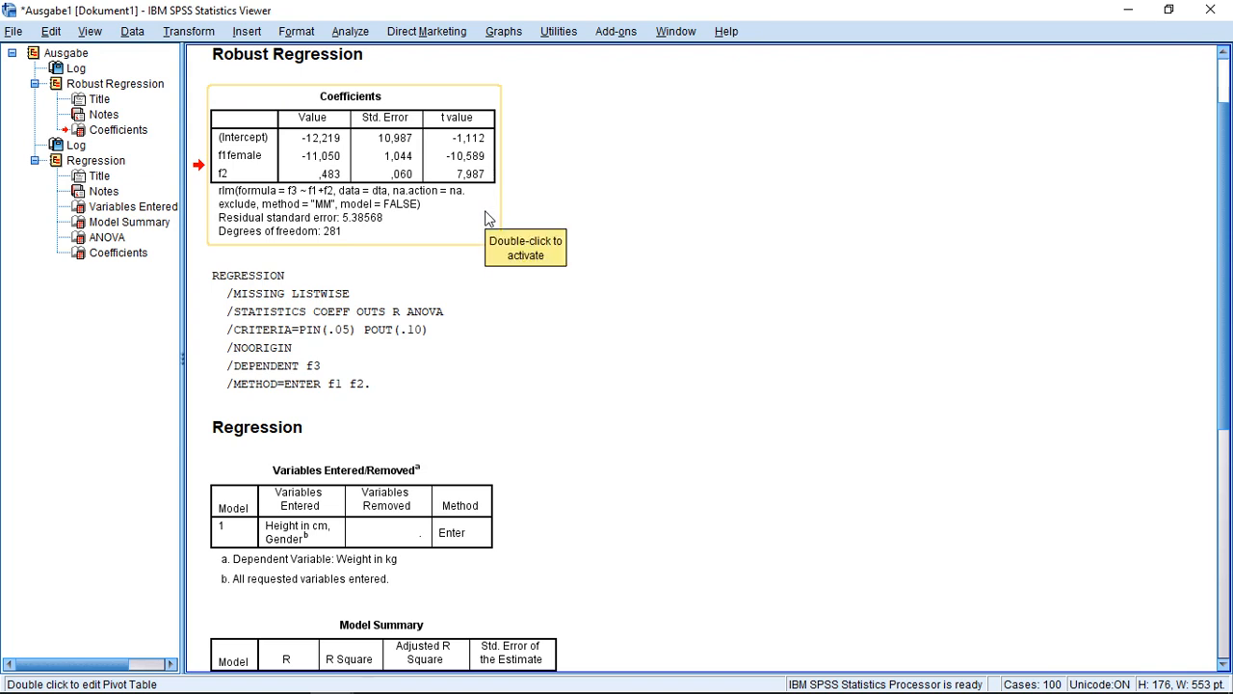
mouse_move(488, 219)
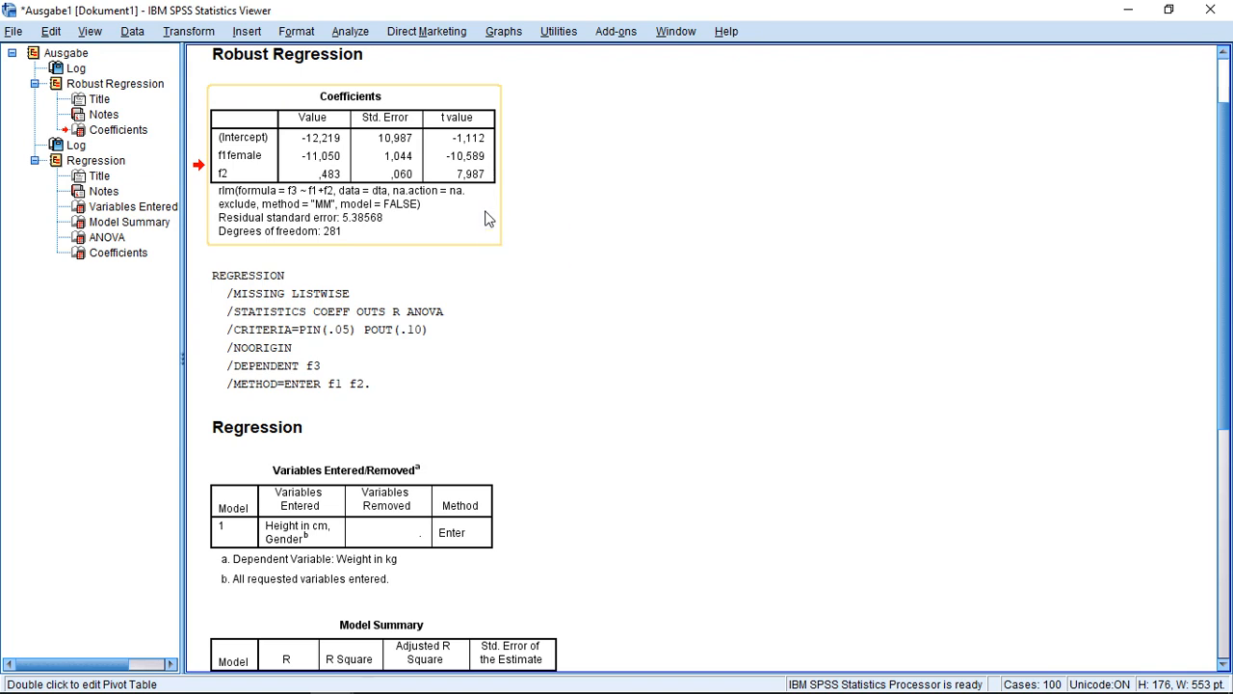